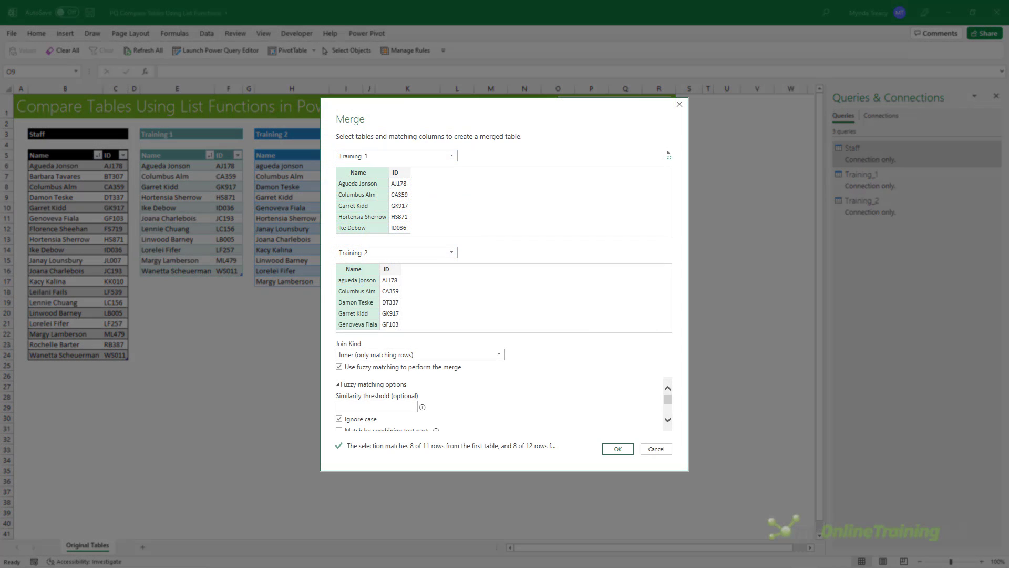
Cancel the Merge dialog so the Staff and Training tables show again.
click(616, 448)
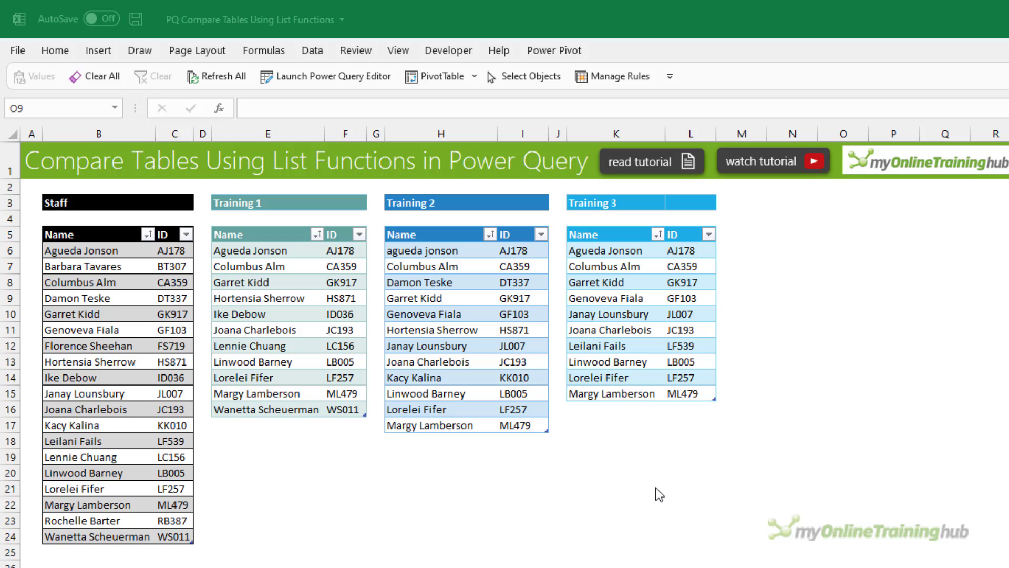
mouse_move(631, 466)
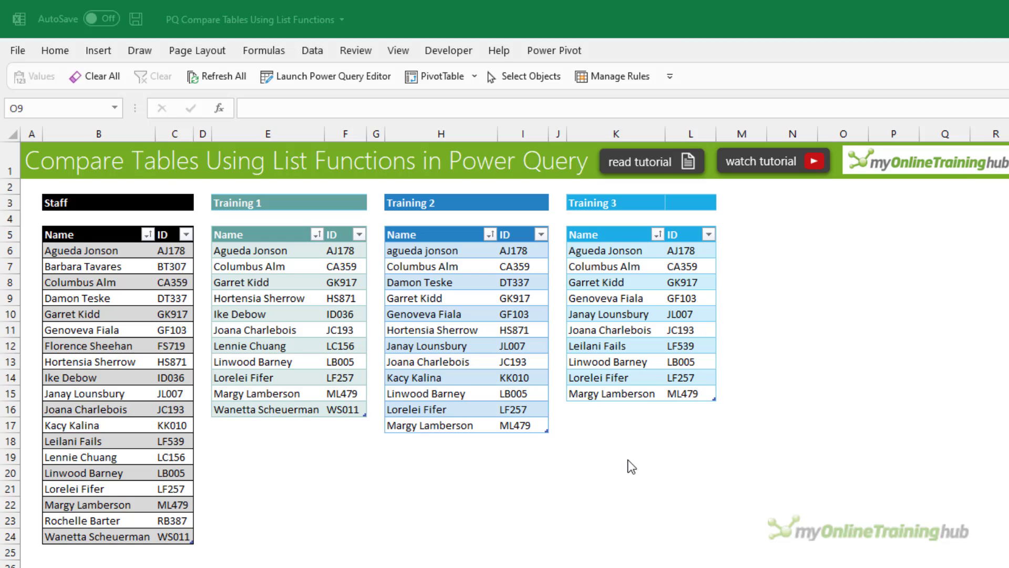
mouse_move(598, 301)
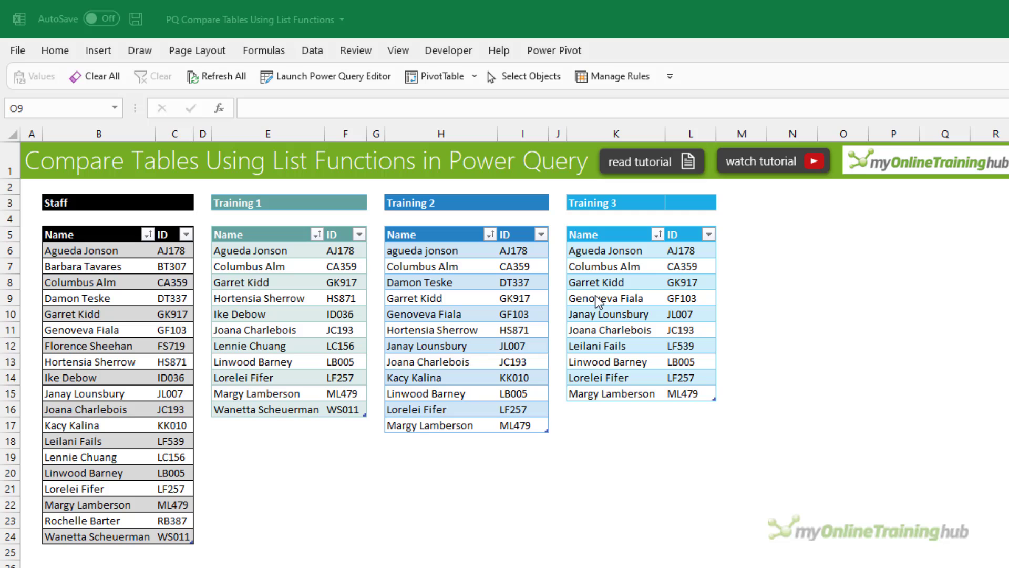
Load the Training 3 table into Power Query as a connection-only query.
scroll(down, 3)
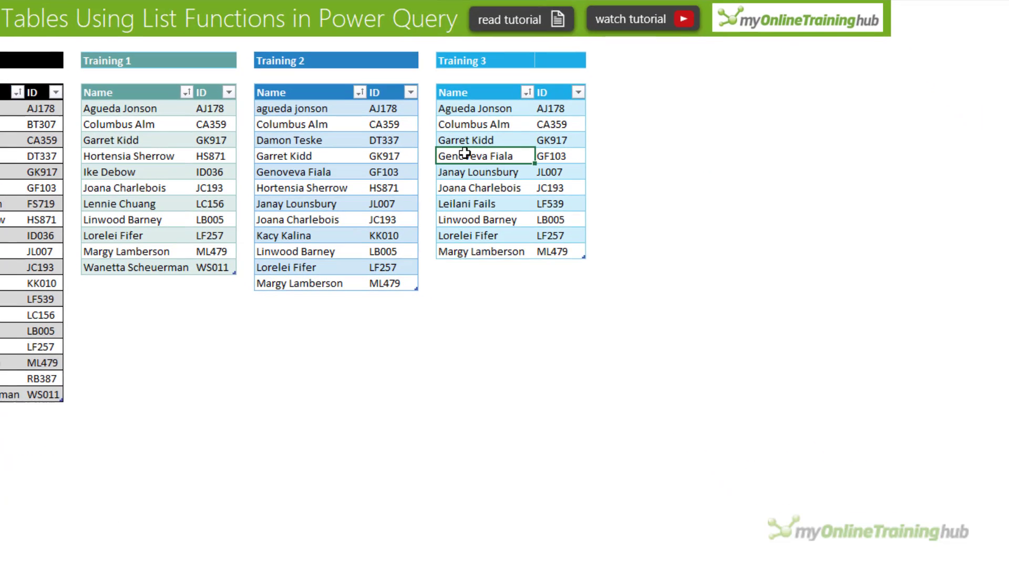
right_click(479, 155)
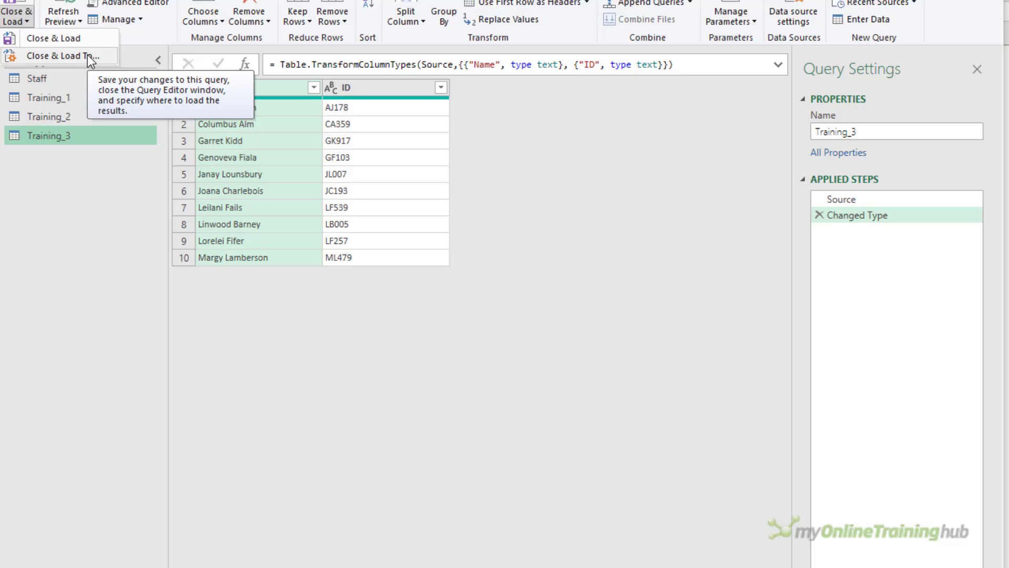
click(61, 56)
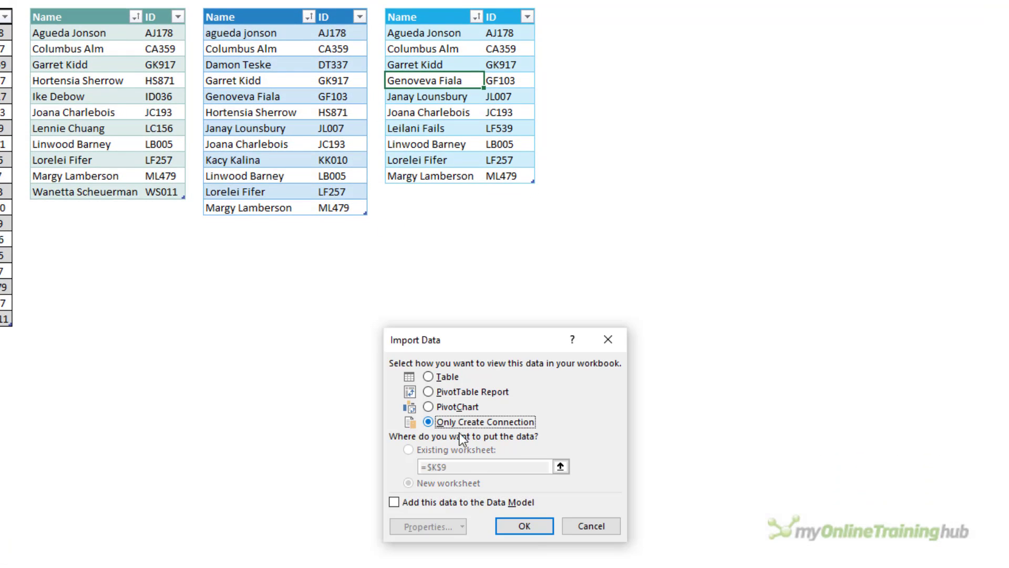
click(522, 526)
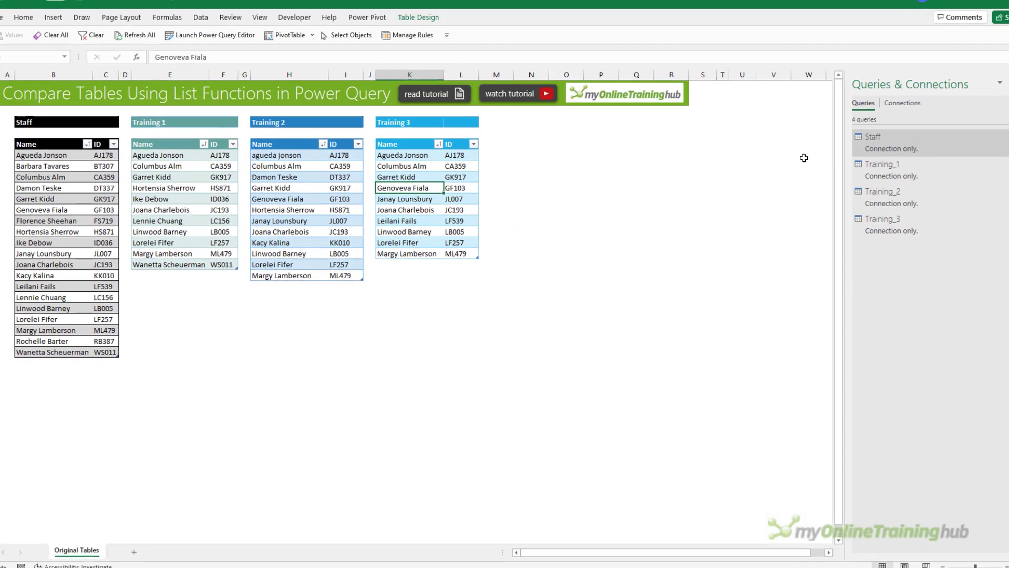
Open the Staff query in a maximized editor and view the Training_1 and Training_2 lists.
double_click(873, 135)
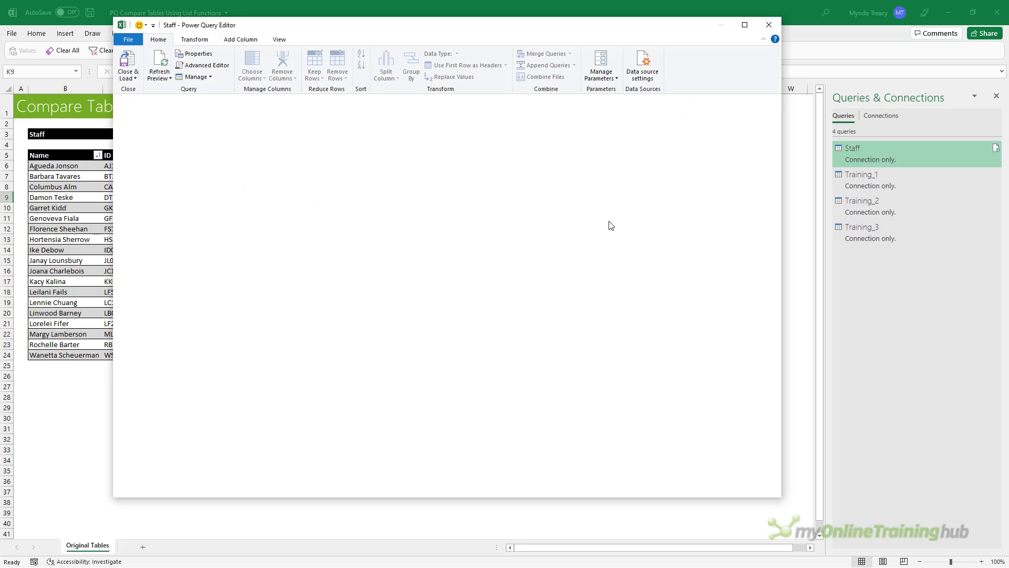
click(744, 25)
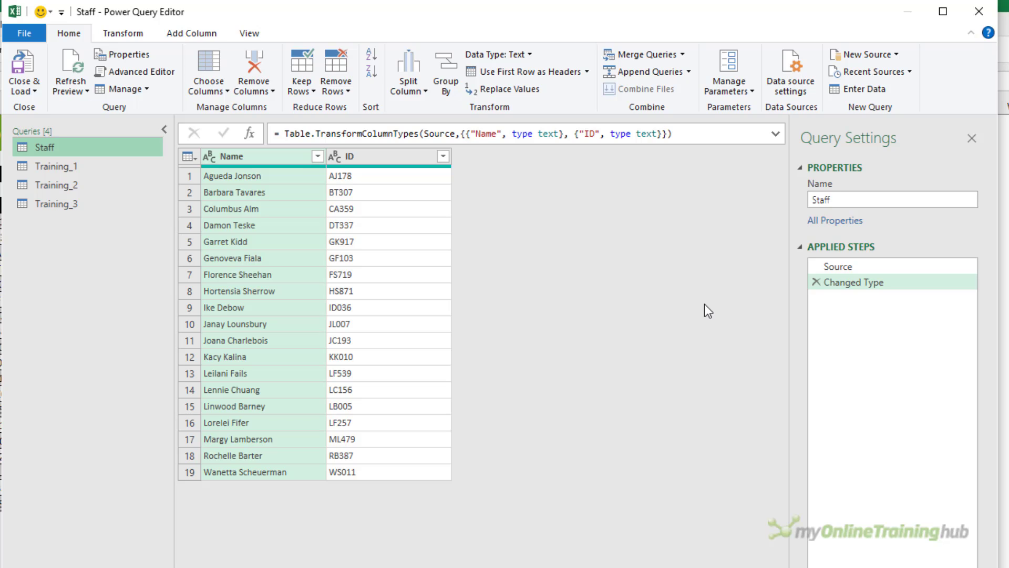
mouse_move(189, 221)
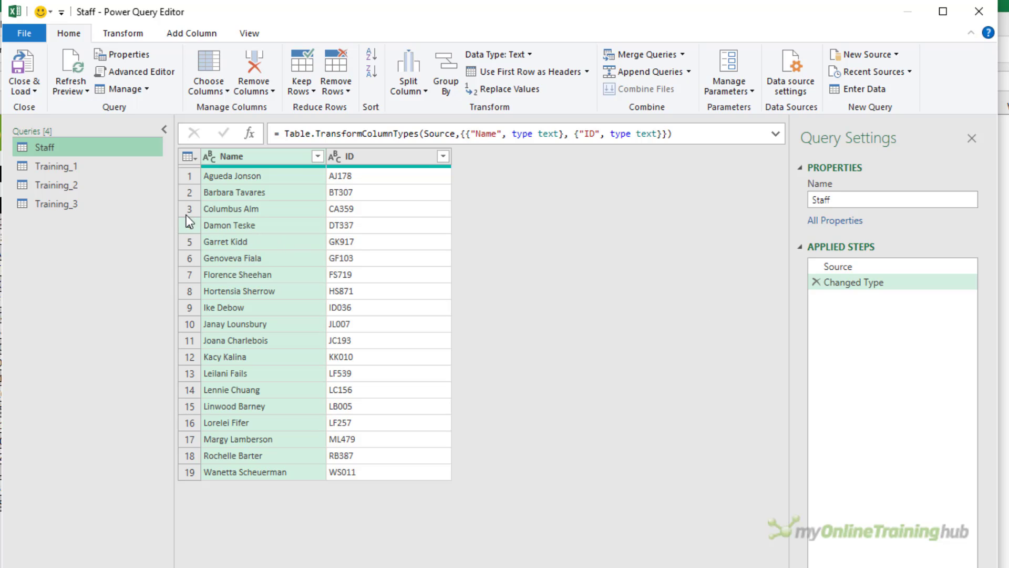
click(56, 166)
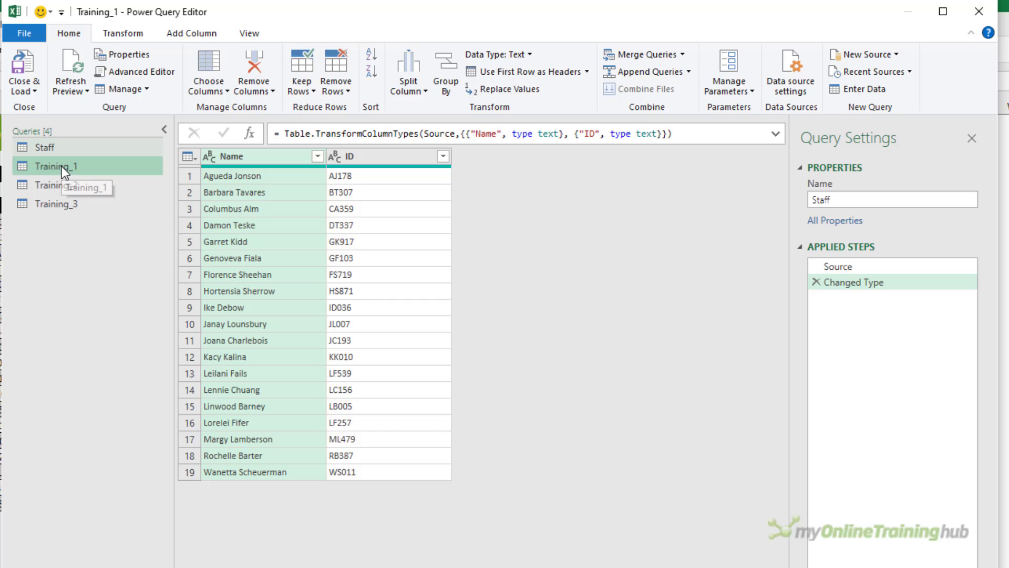
click(58, 166)
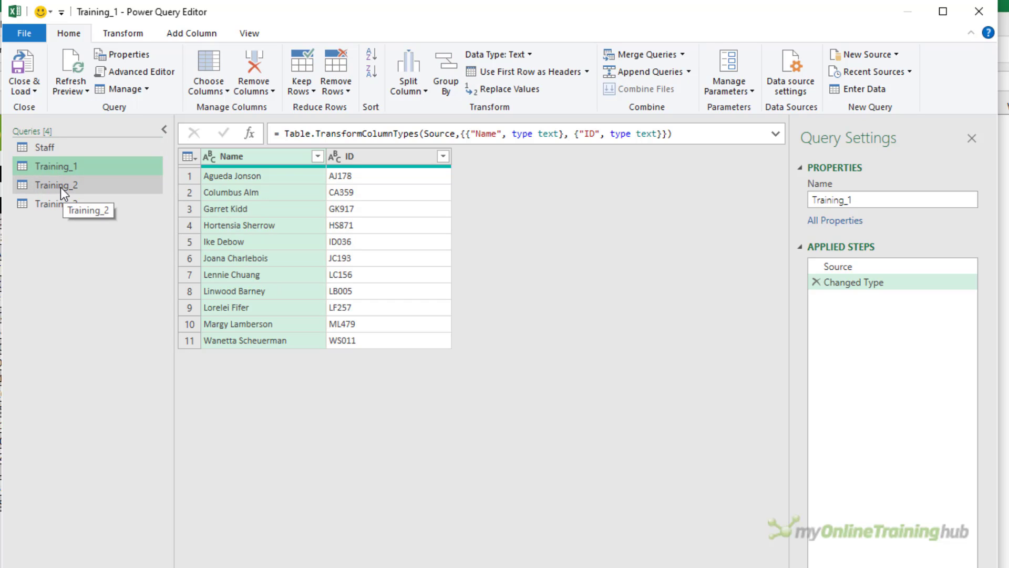
click(56, 184)
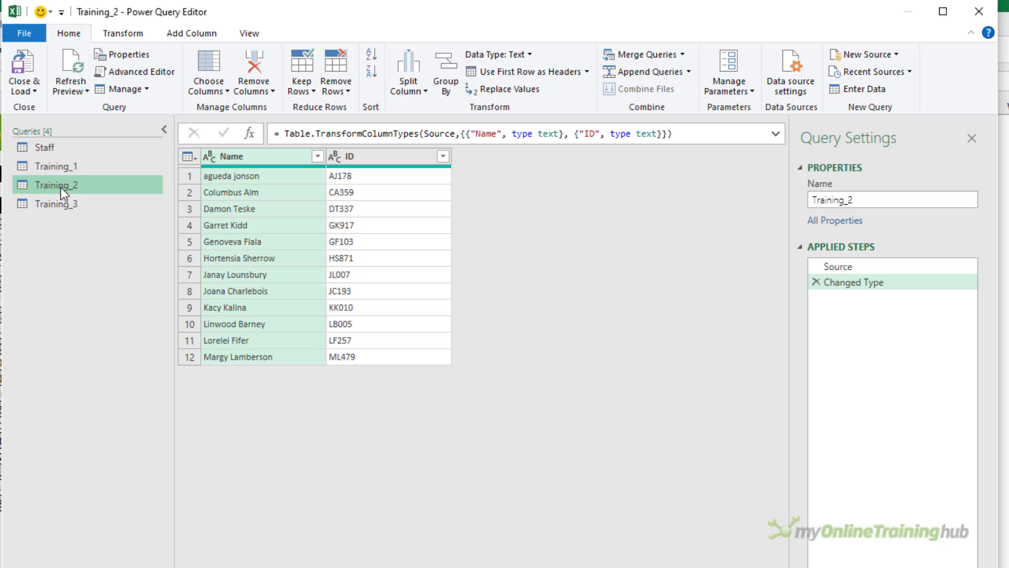
mouse_move(69, 264)
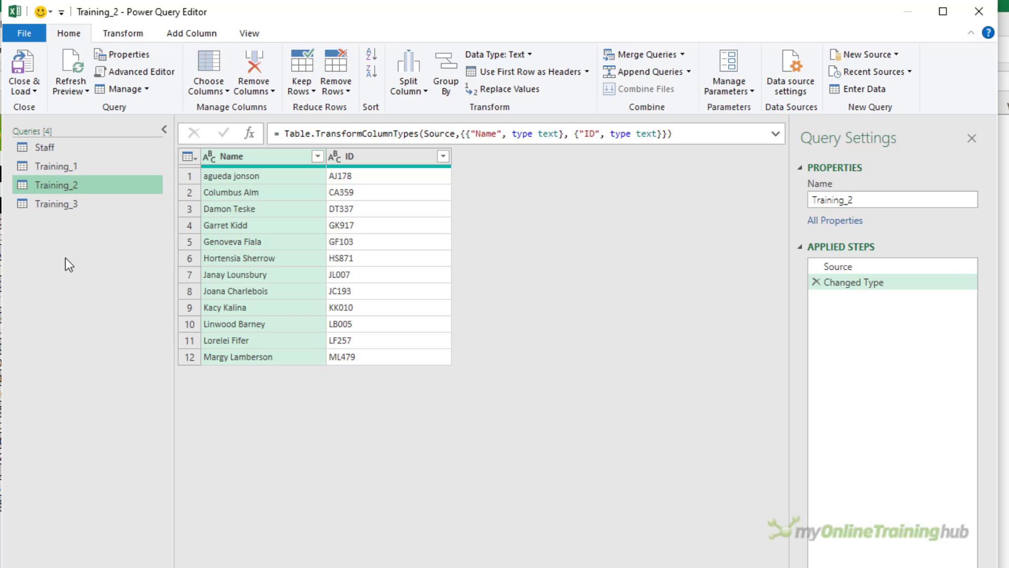
Add a blank query named Function Reference containing =#shared.
right_click(69, 263)
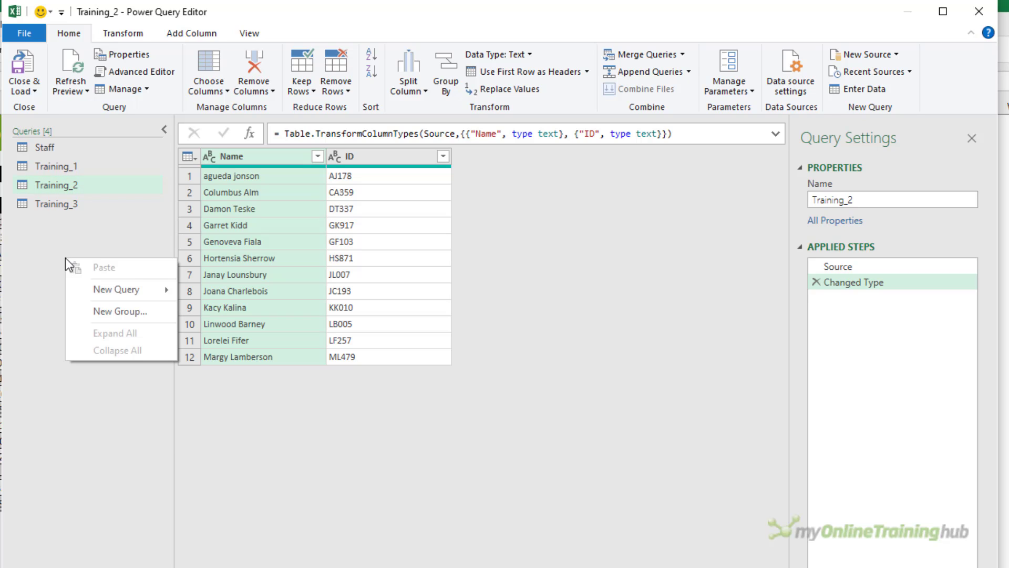
mouse_move(117, 289)
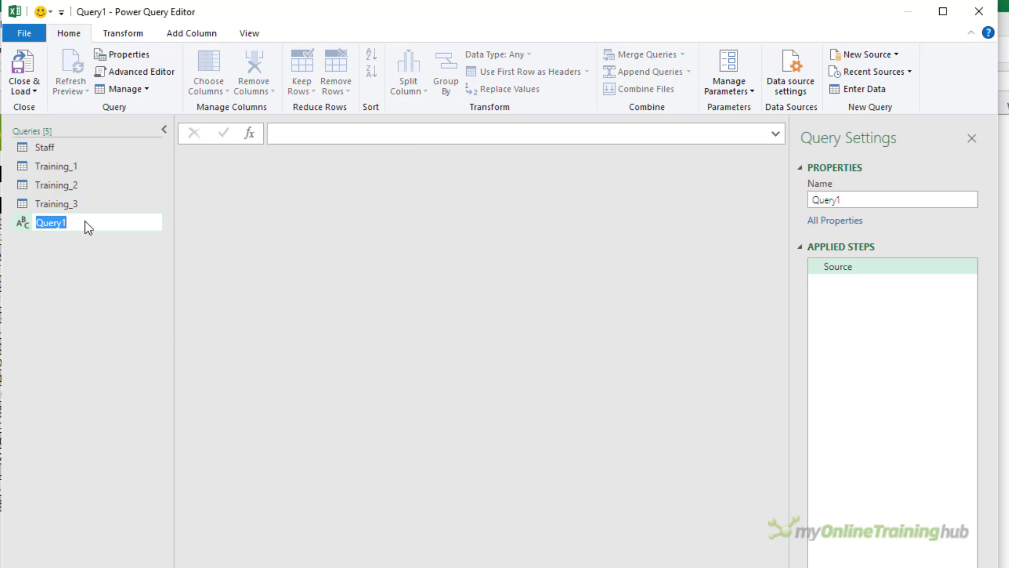
text(Function Reference)
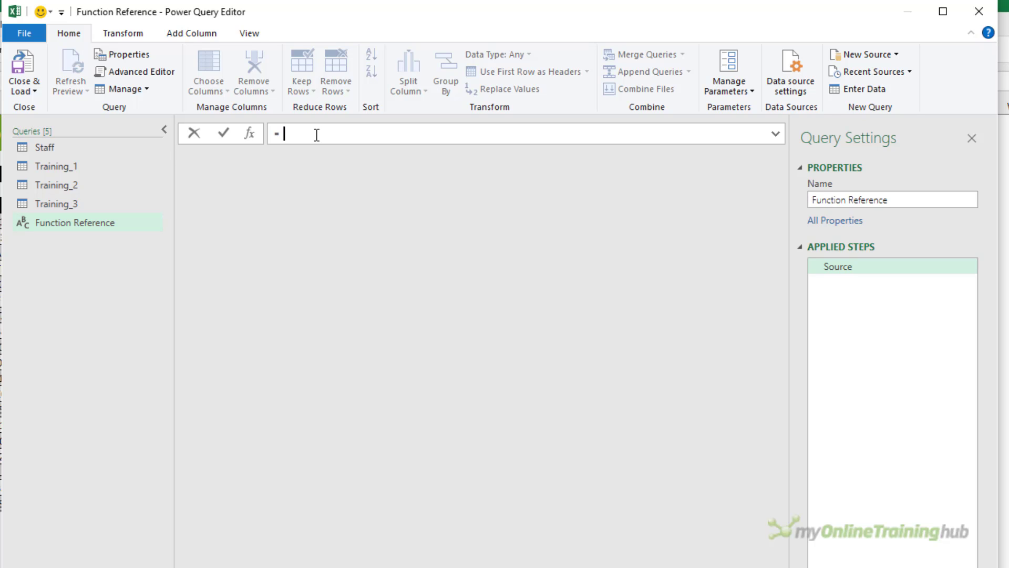
text(#share)
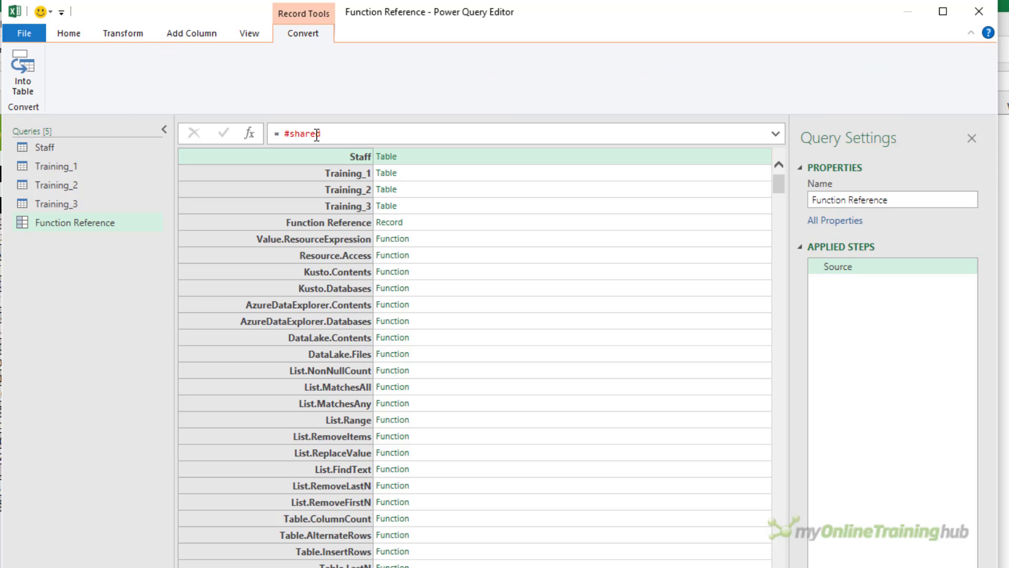
text(d)
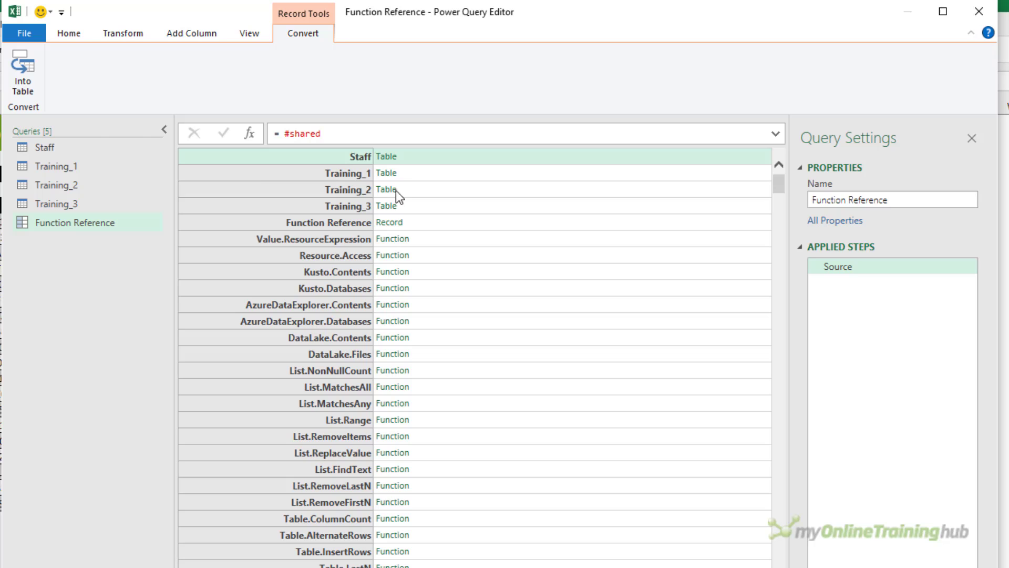
Convert it to a table, keep names containing "List.", and sort them ascending.
click(23, 70)
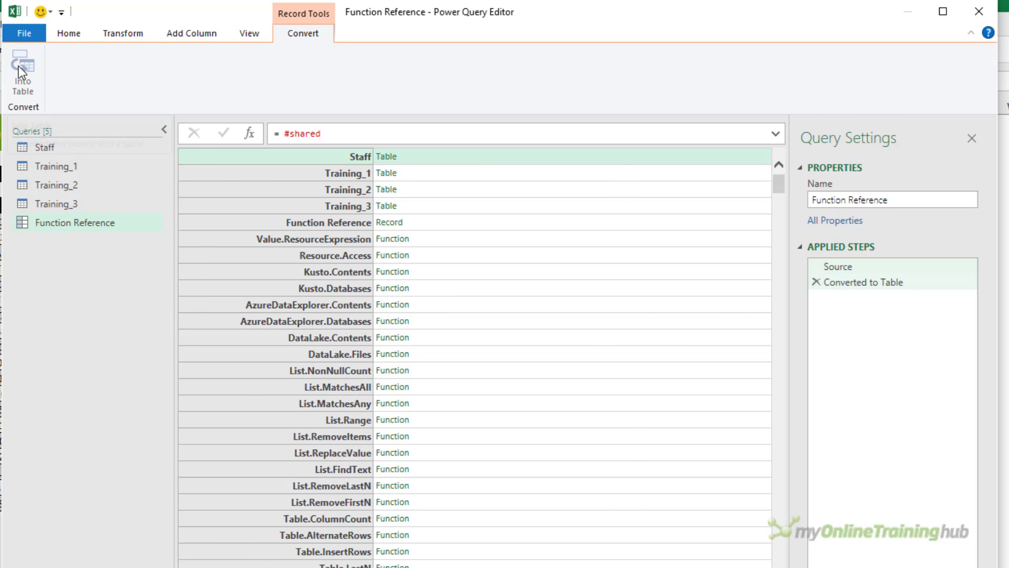
click(23, 71)
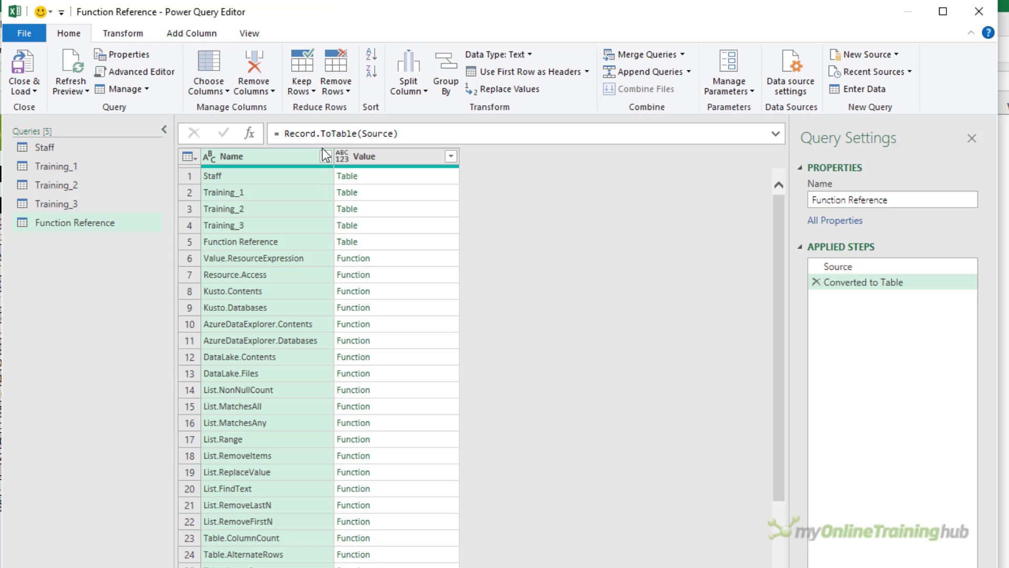
click(325, 155)
text(Lis)
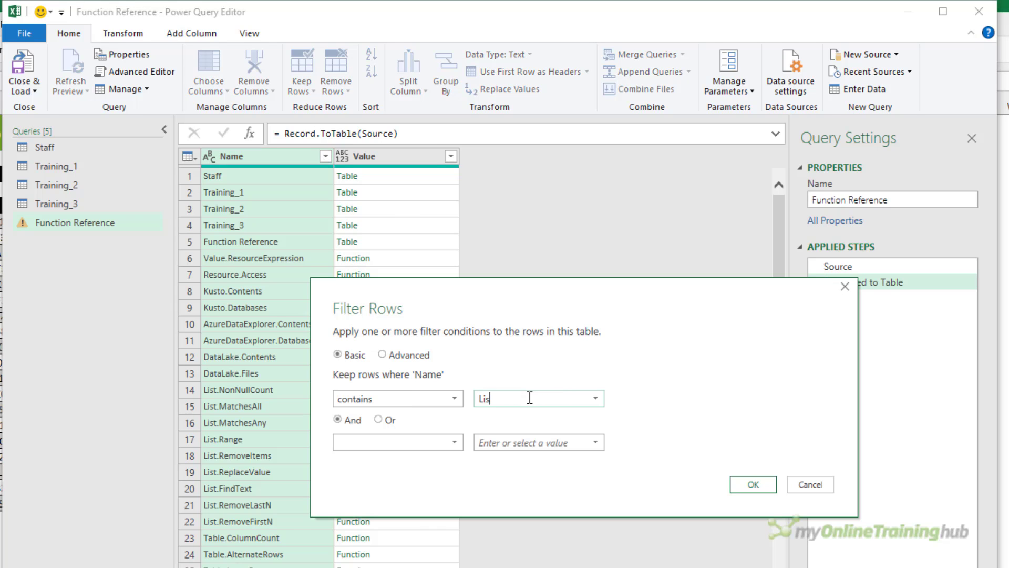
click(751, 484)
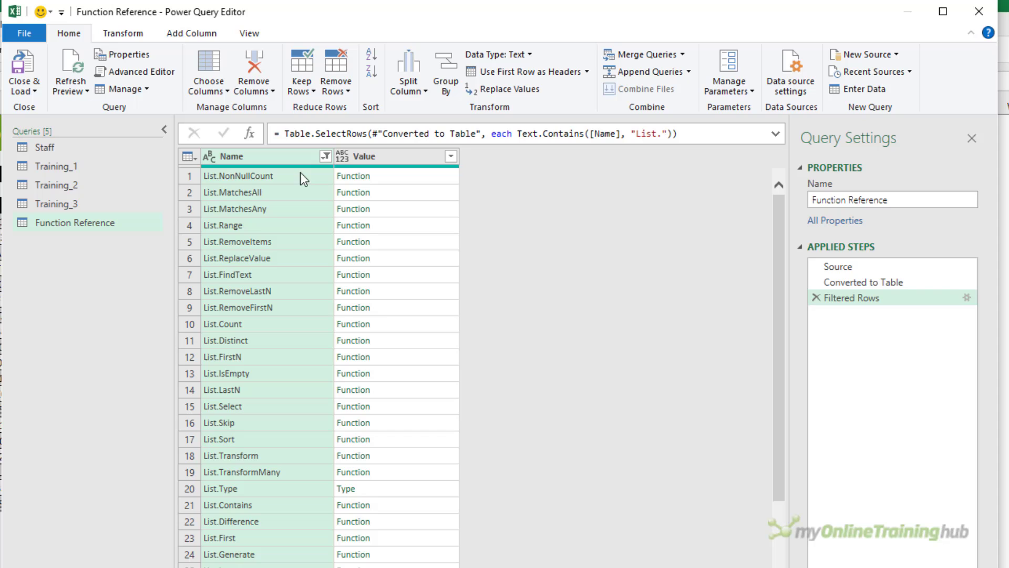
click(324, 156)
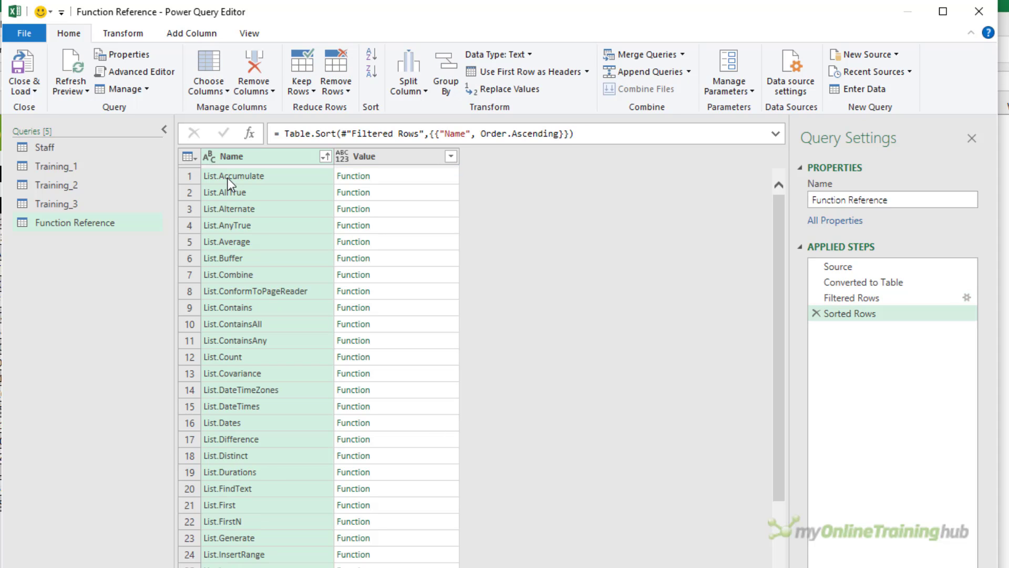
mouse_move(295, 336)
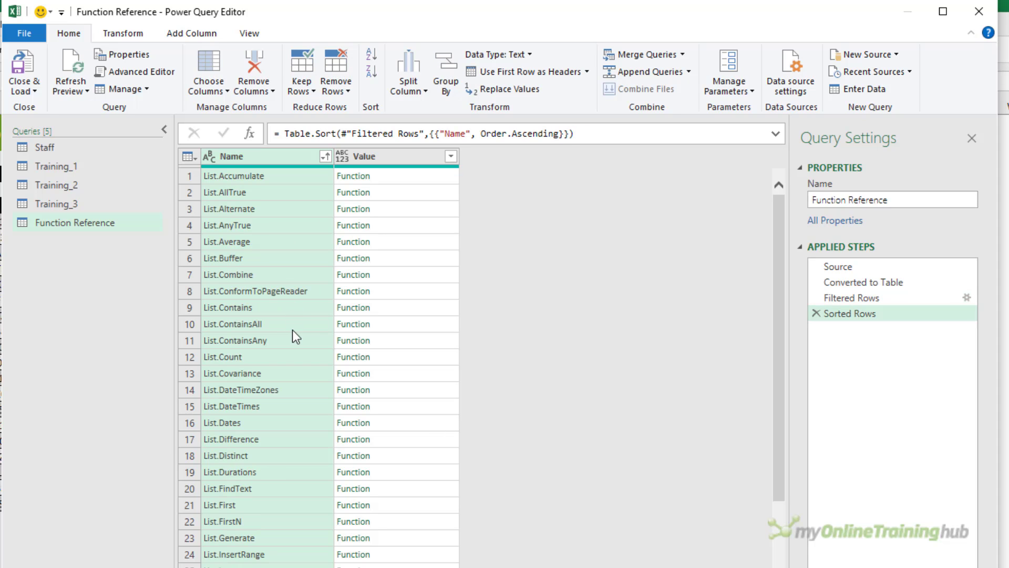
Scroll the Function Reference list to List.Intersect and view its documentation.
scroll(down, 3)
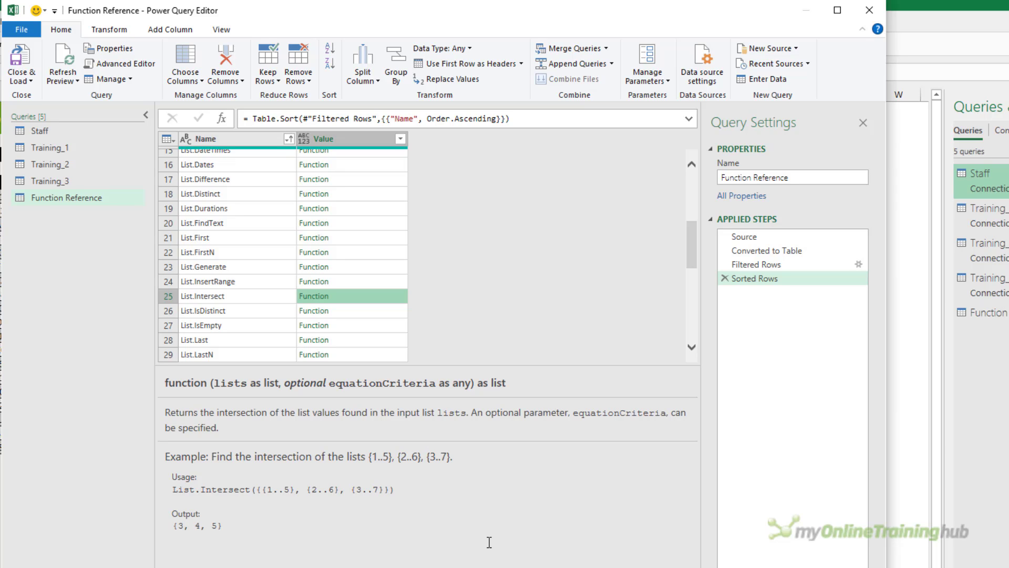
mouse_move(191, 341)
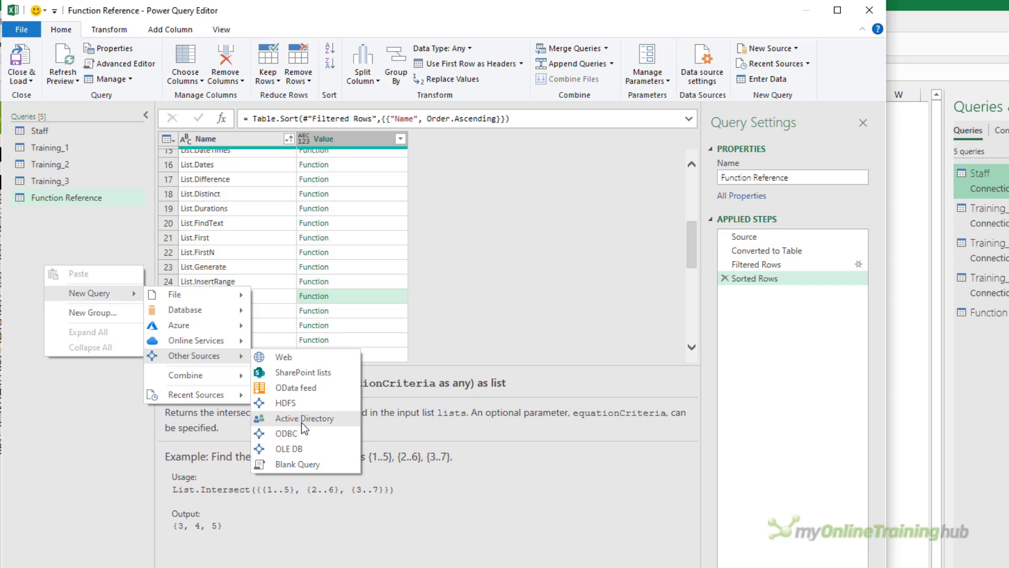
Build Attended All Days as List.Intersect of Training_1, Training_2 and Training_3 names with a Comparer.
click(298, 464)
text(Attended All Days)
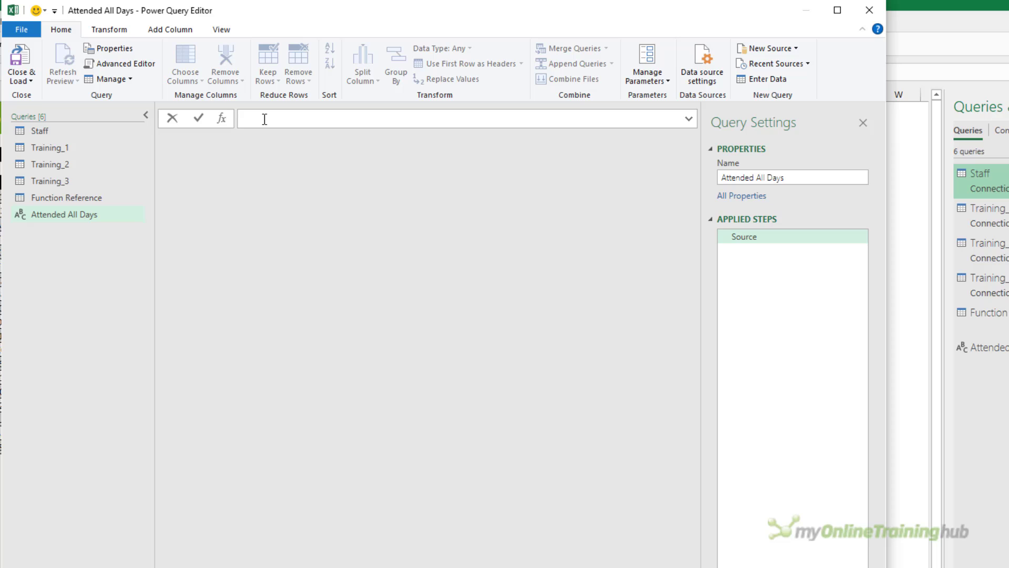
text(= List)
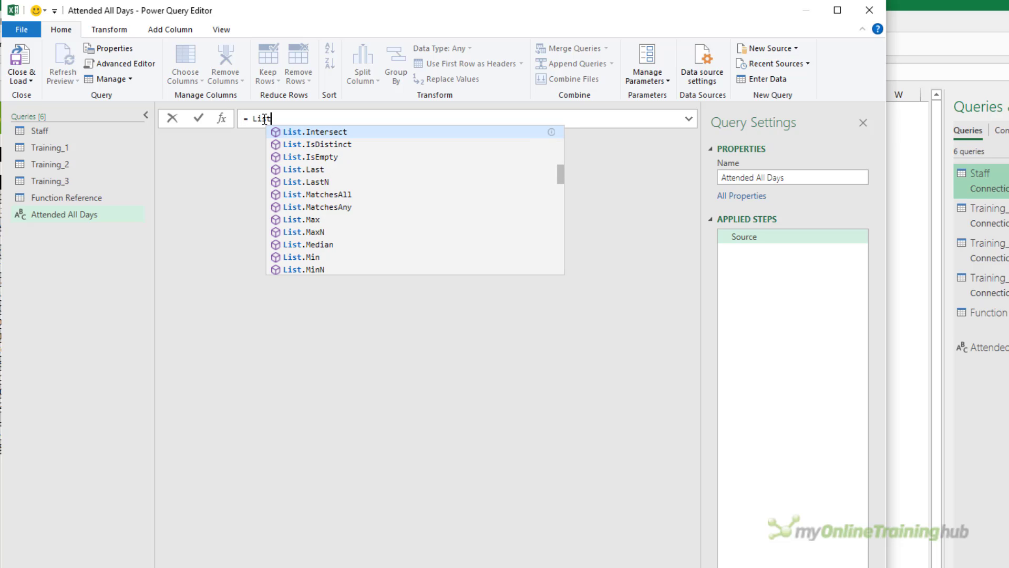
click(315, 131)
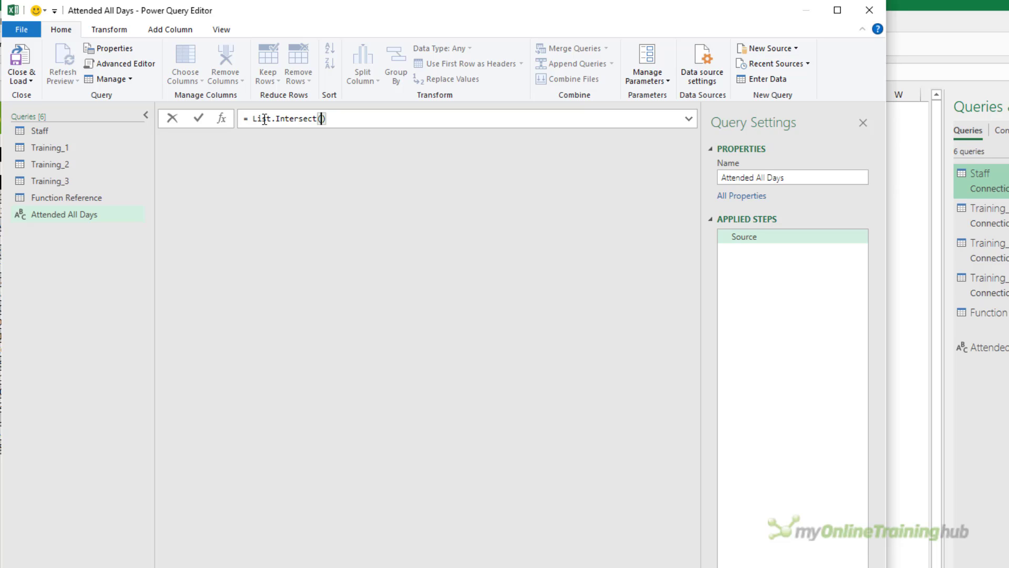
text({})
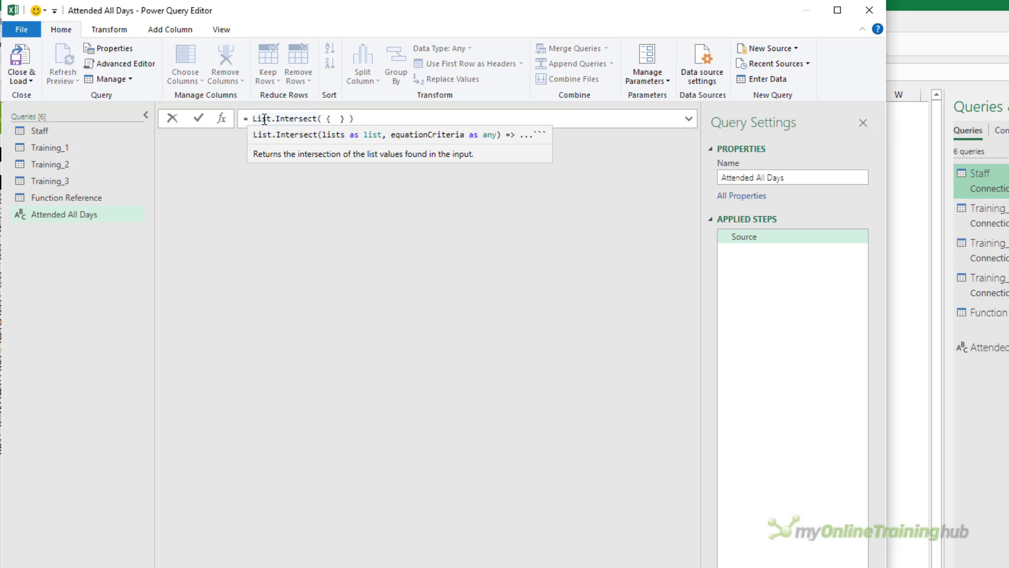
text(Training_1[Name], Training_2[Name], Training_3[Name)
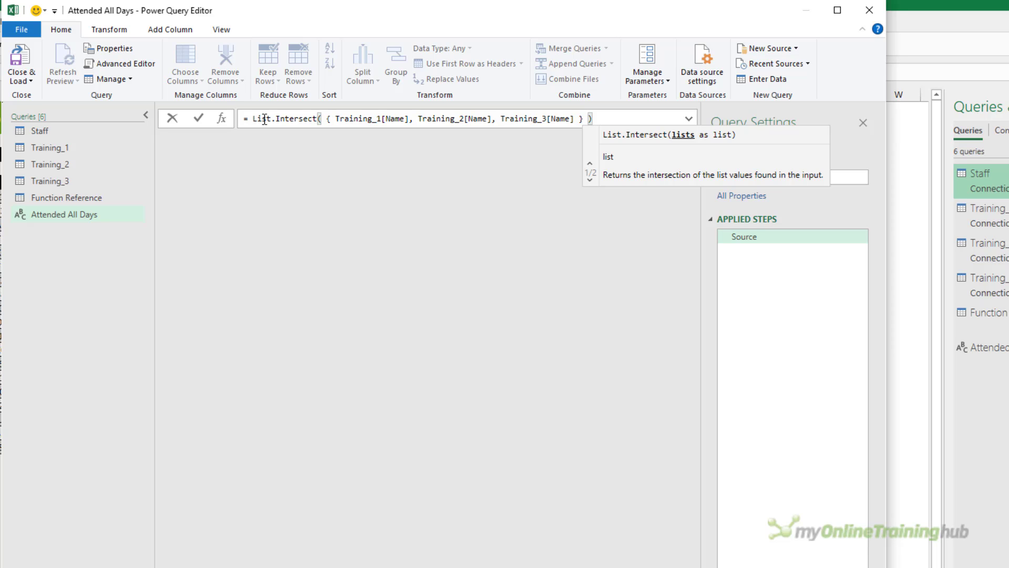
text(,)
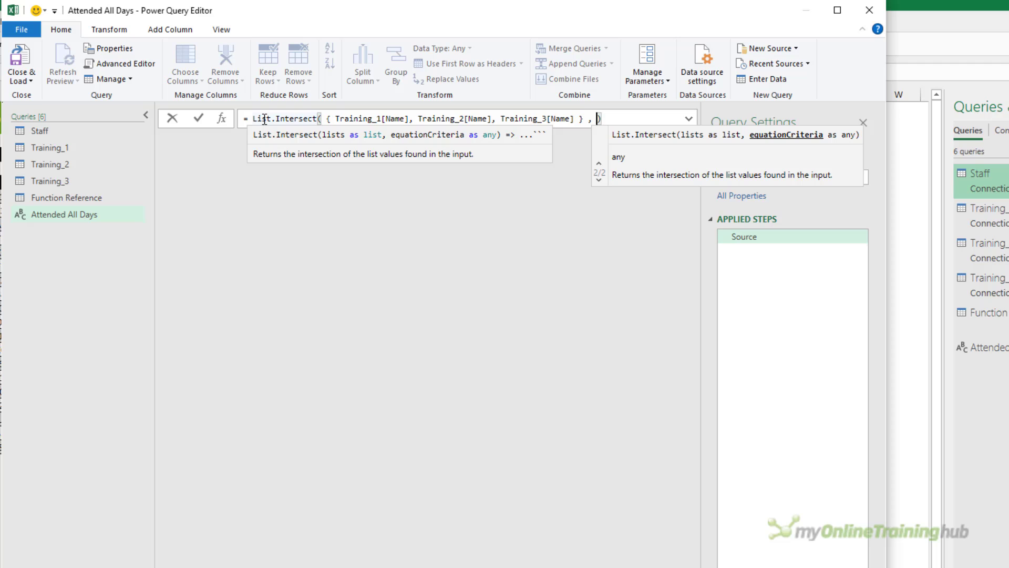
text(Comp)
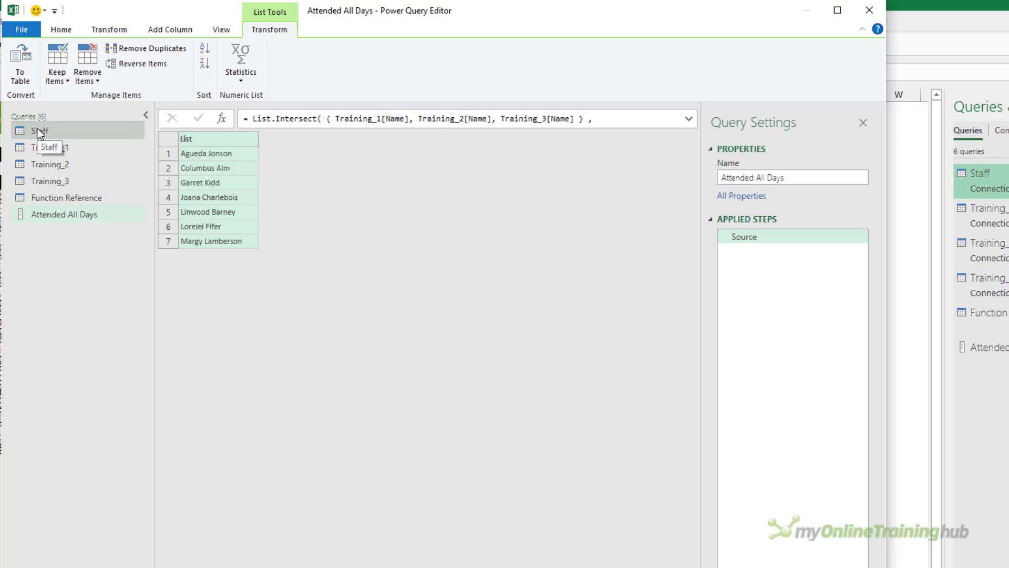
Insert a step named Tab after Source in Attended All Days.
click(40, 131)
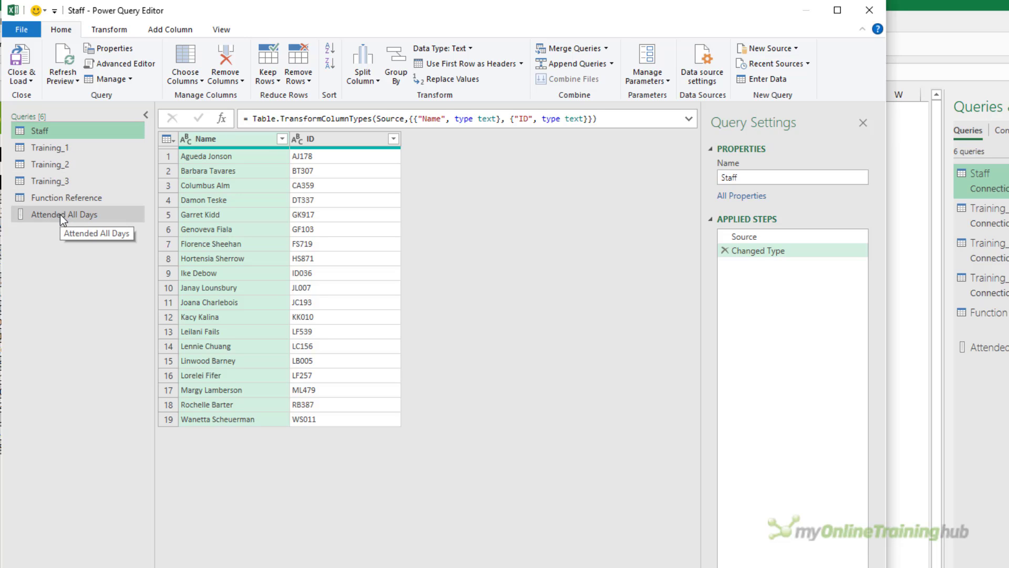
click(63, 214)
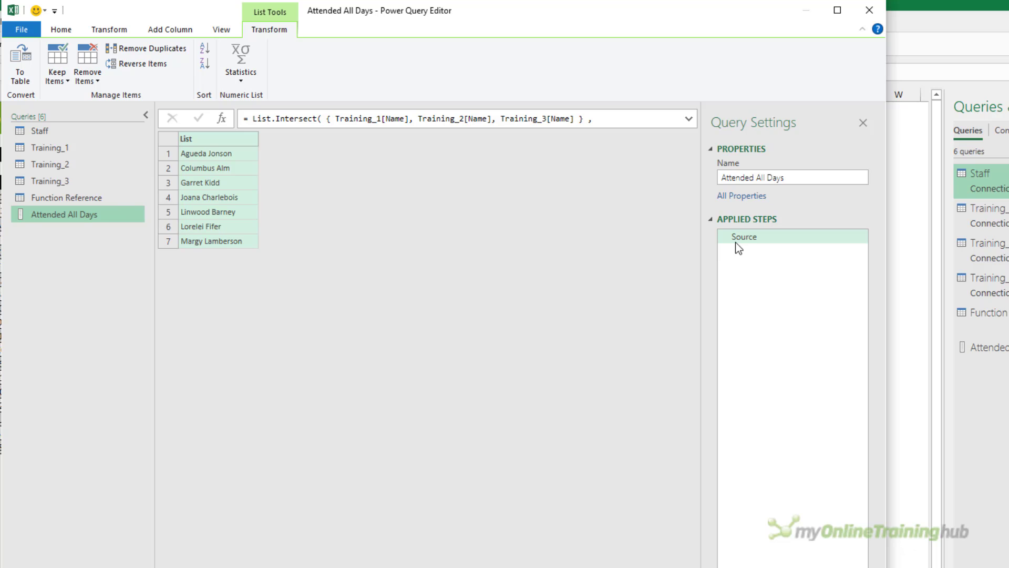
right_click(745, 236)
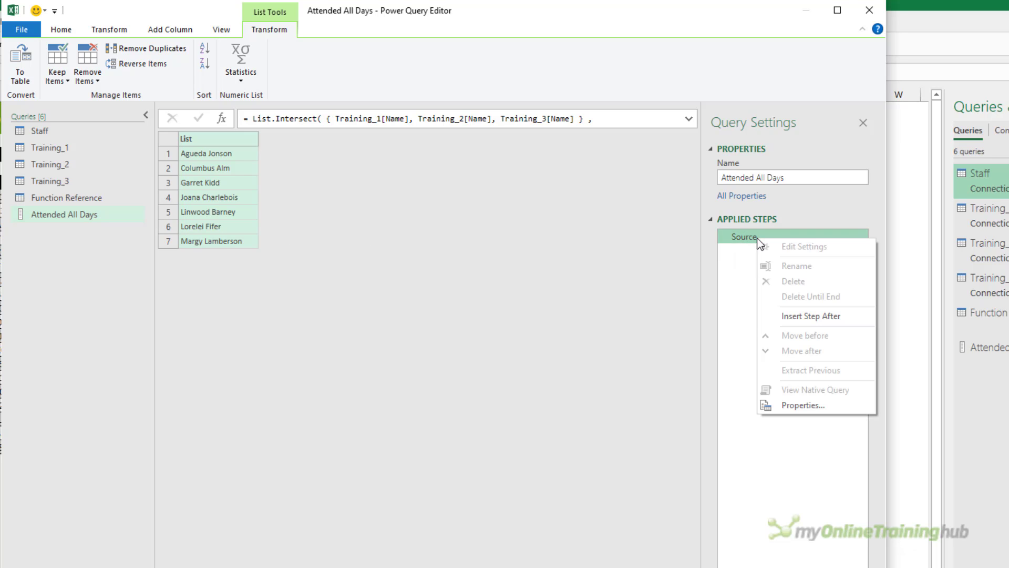
mouse_move(806, 316)
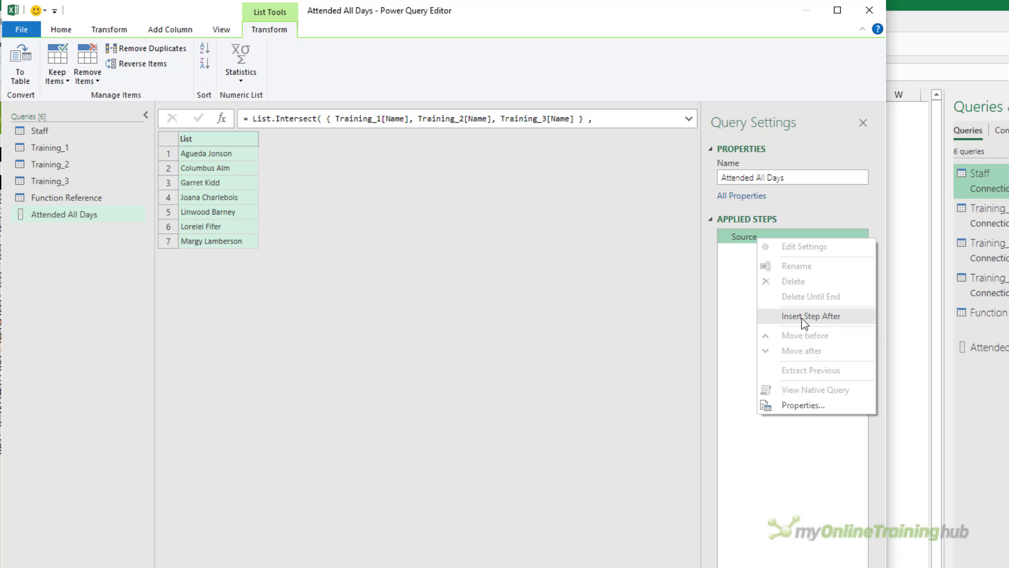
click(811, 316)
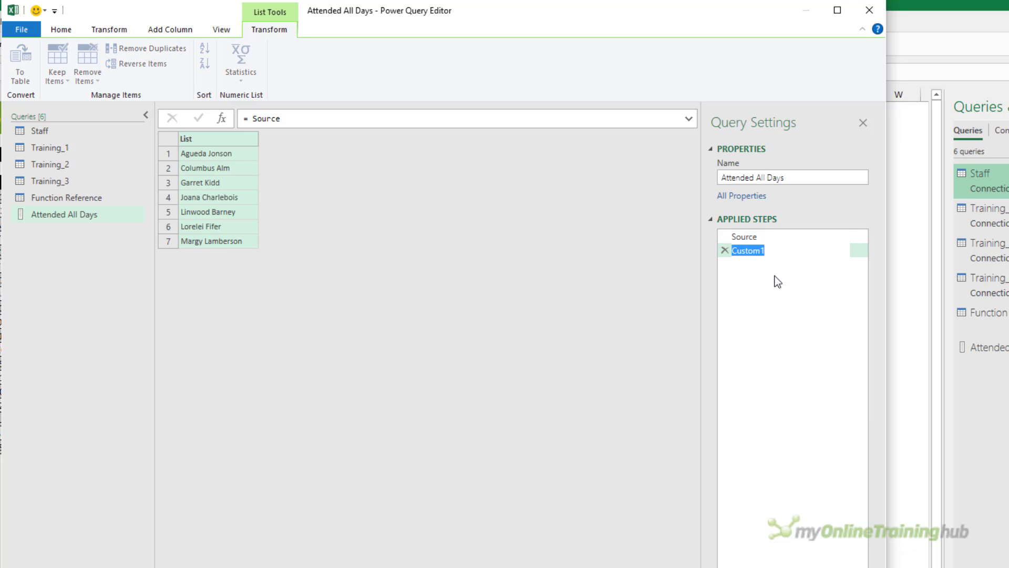
text(Tab)
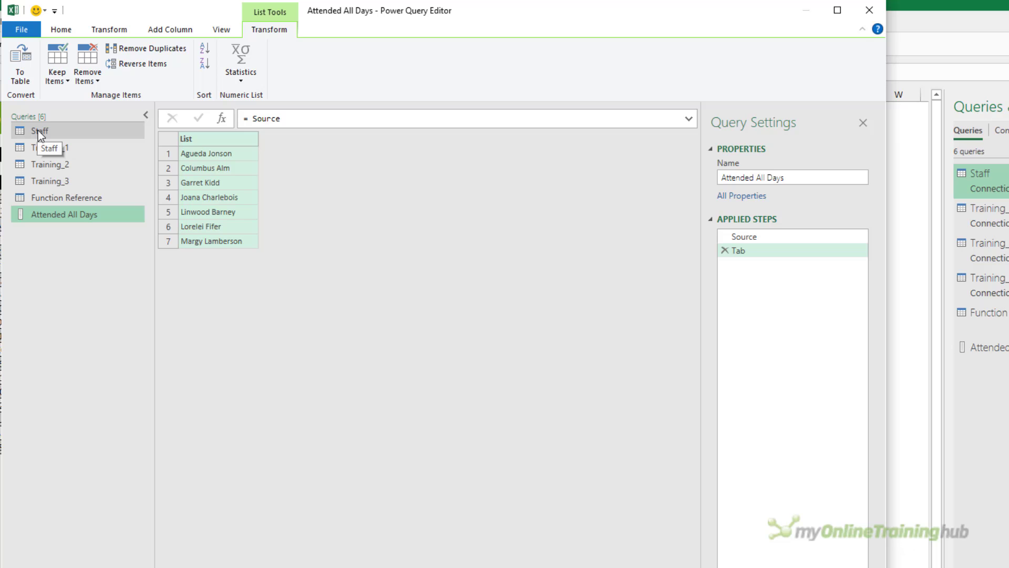
click(40, 130)
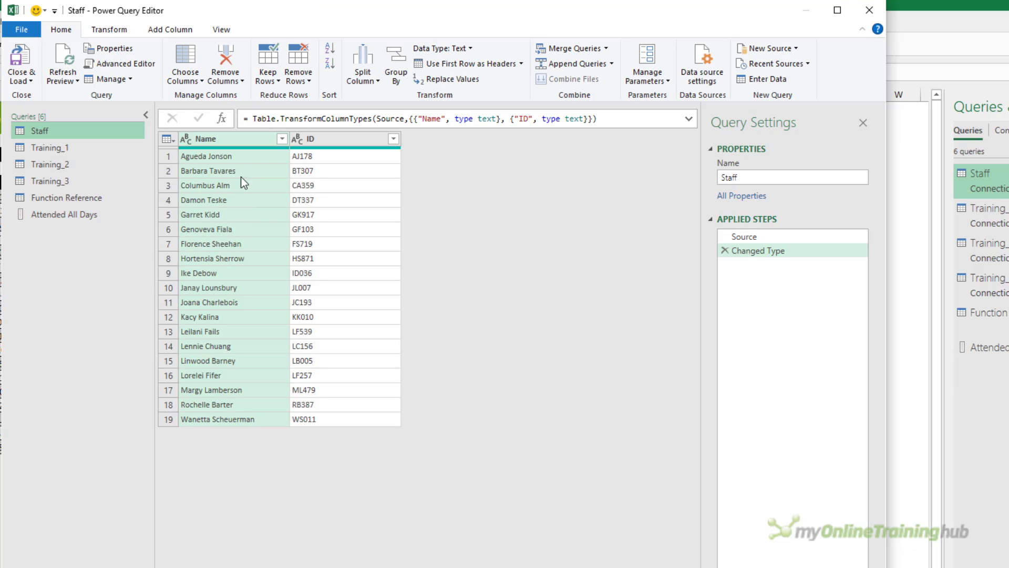
click(284, 138)
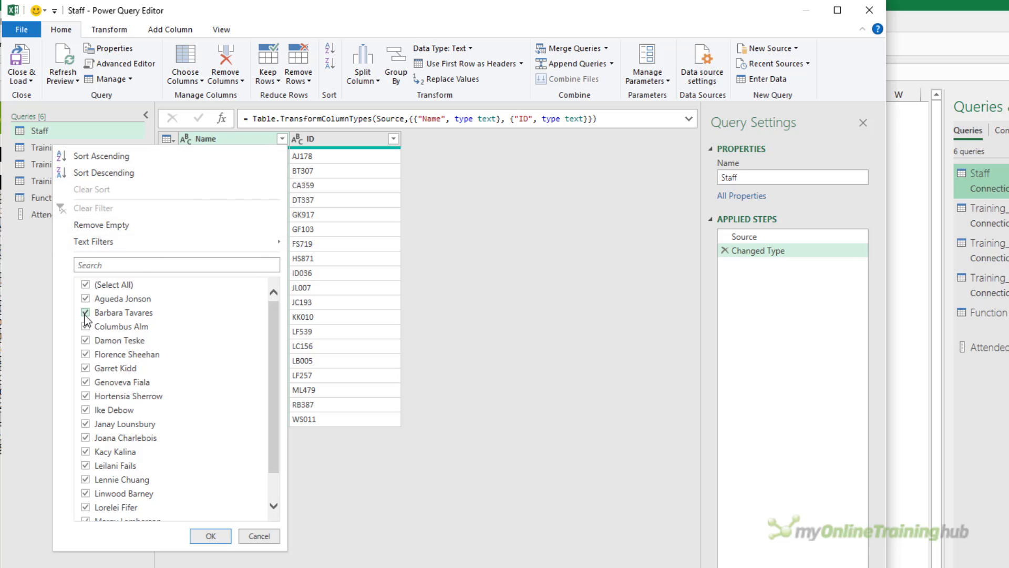
click(85, 313)
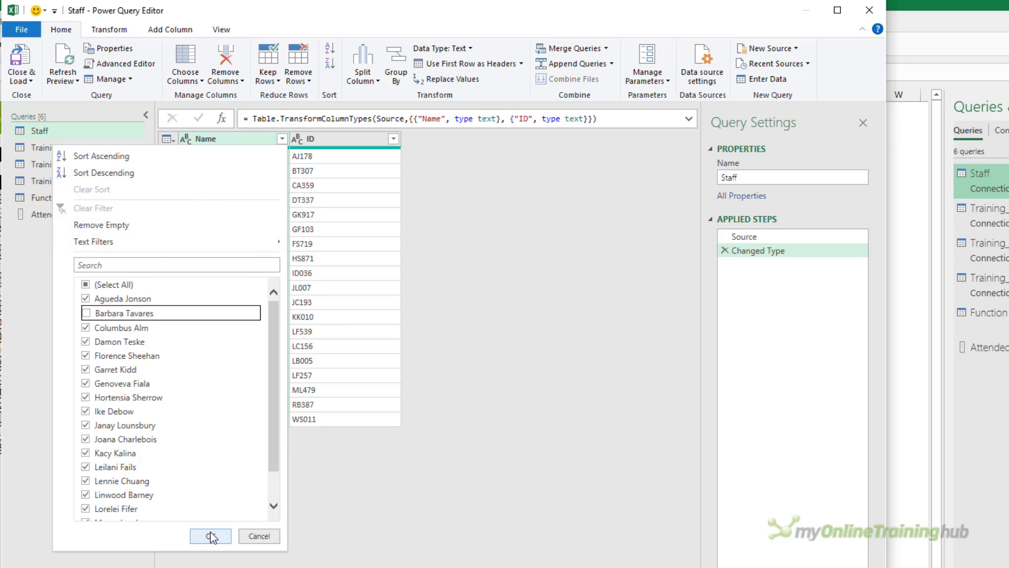
click(210, 536)
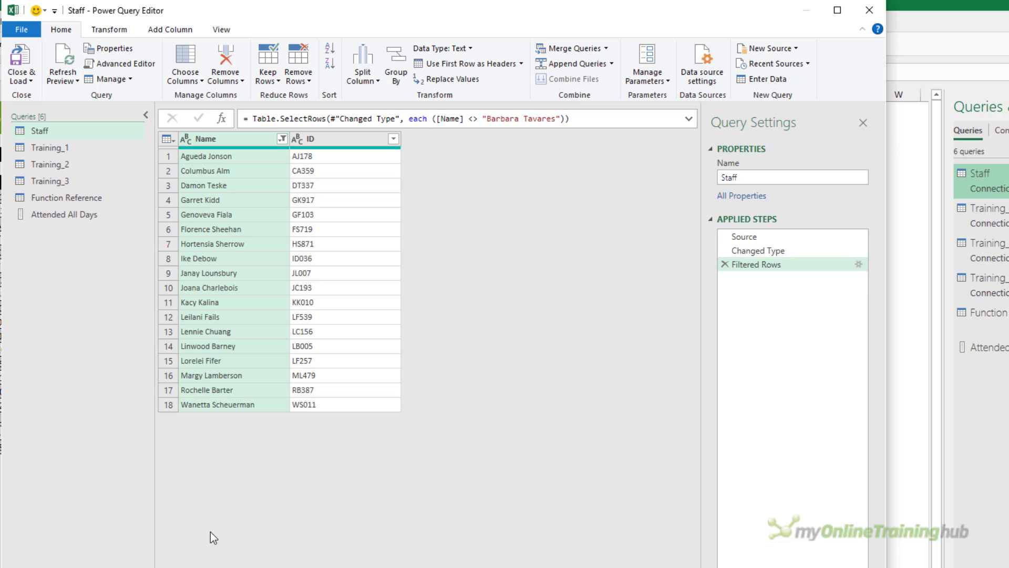
click(758, 251)
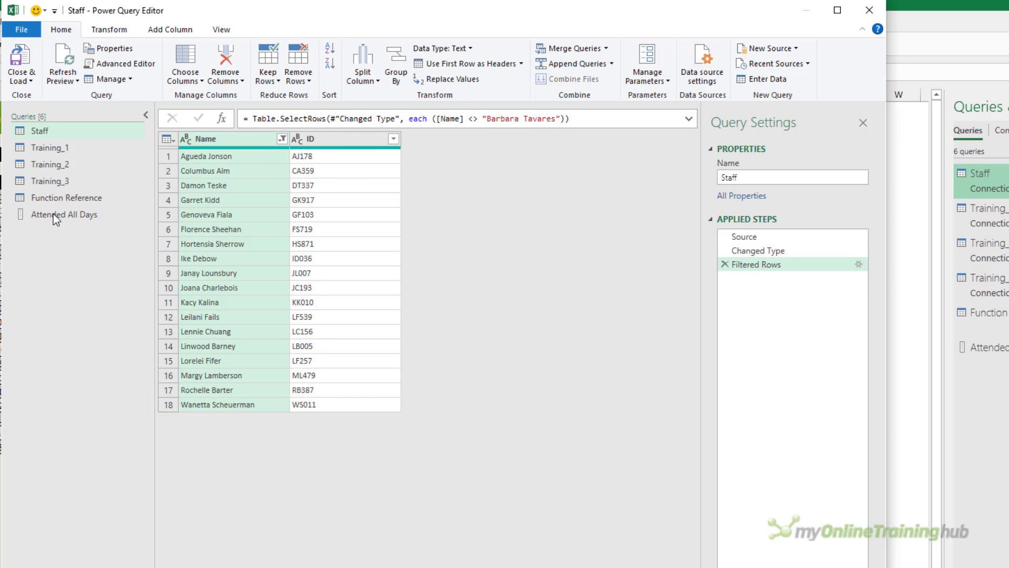
Set the Tab step to Table.SelectRows(Staff, each List.ContainsAny({[Name]}, Source)).
click(63, 214)
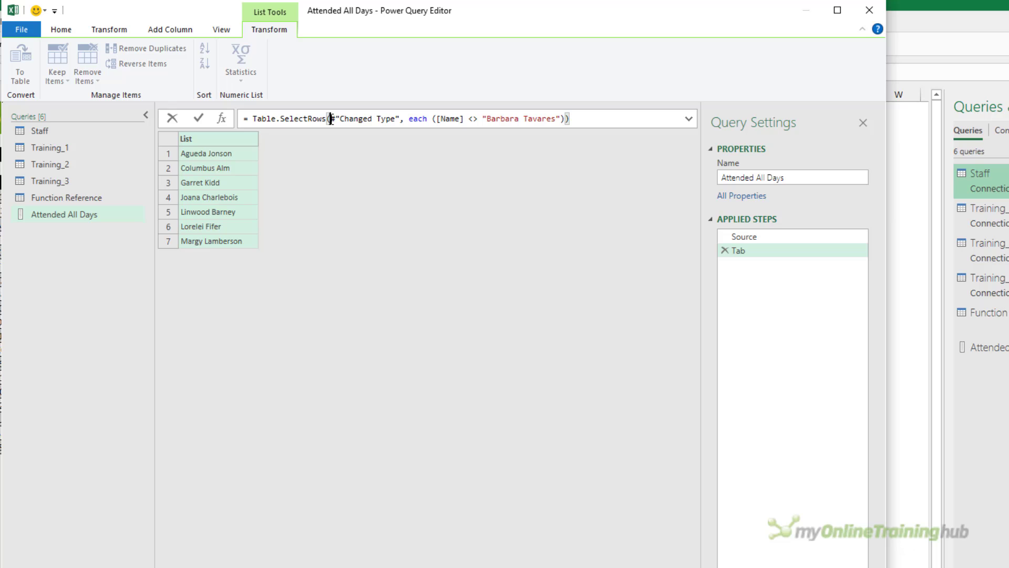
double_click(364, 118)
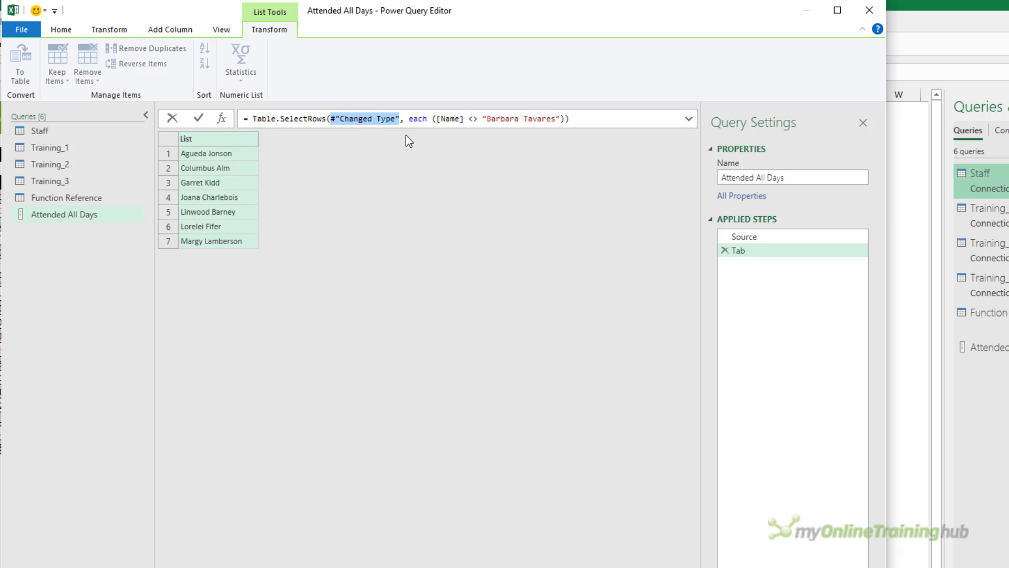
key(Delete)
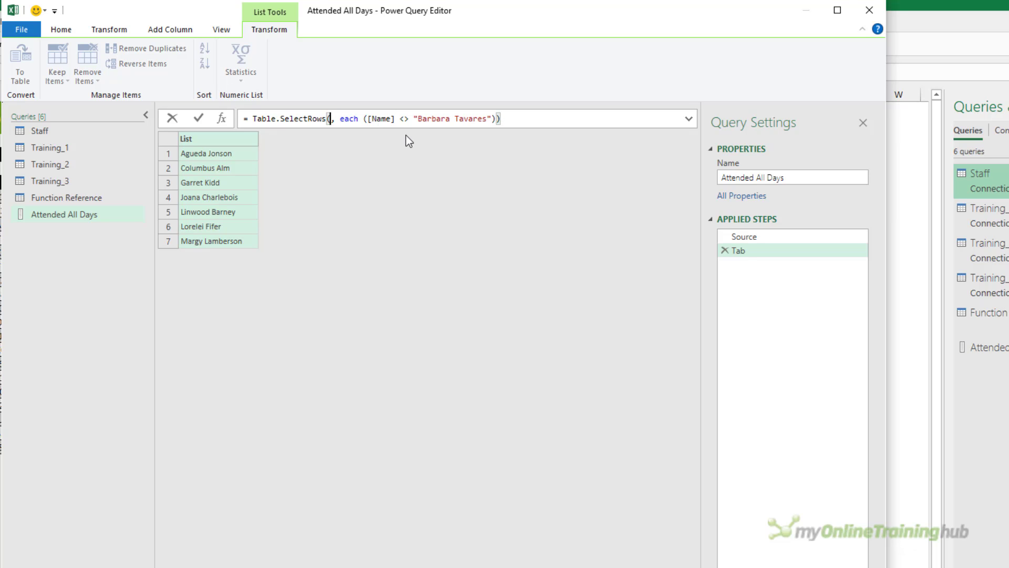
text(Staff)
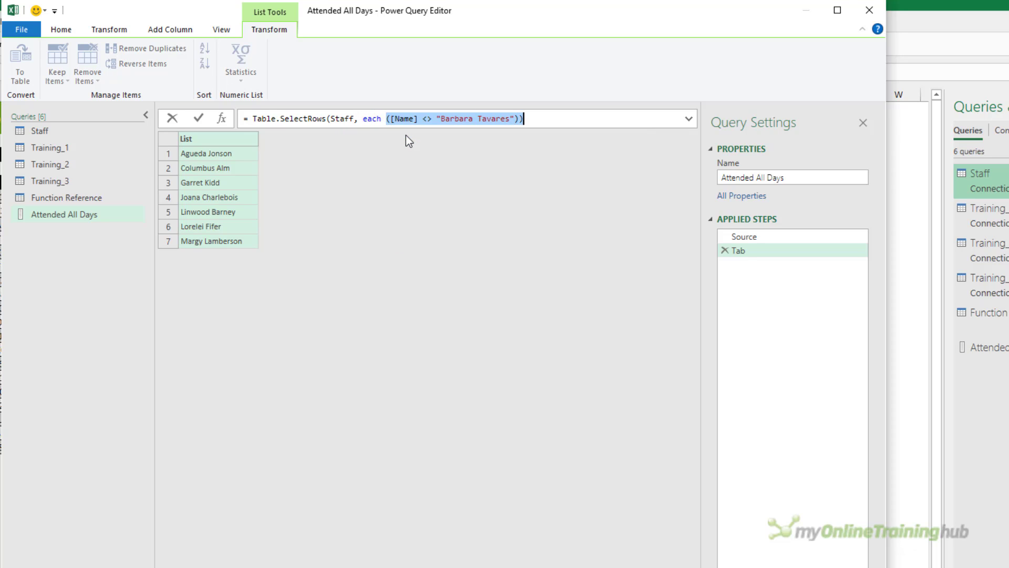
key(Delete)
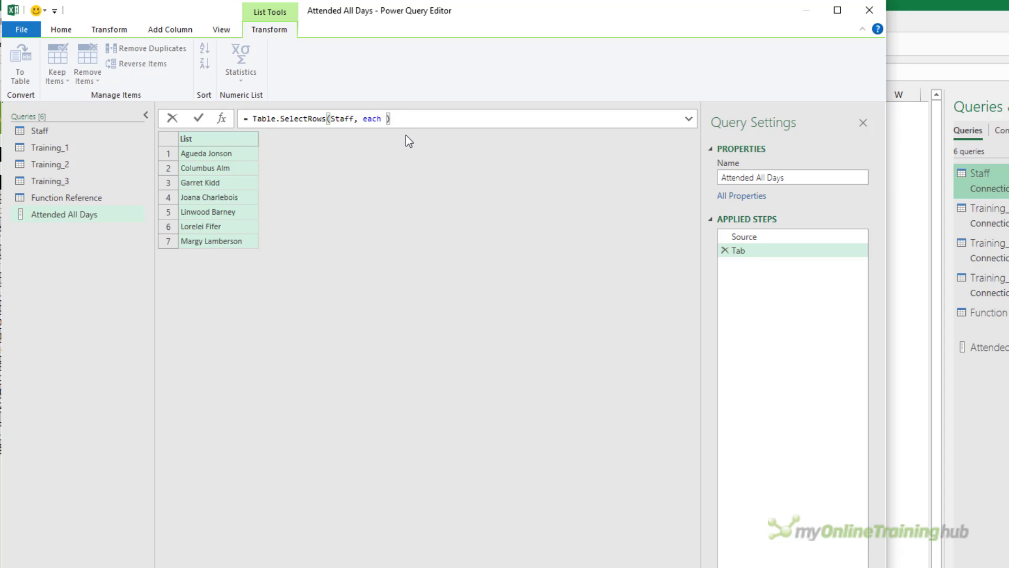
text(L)
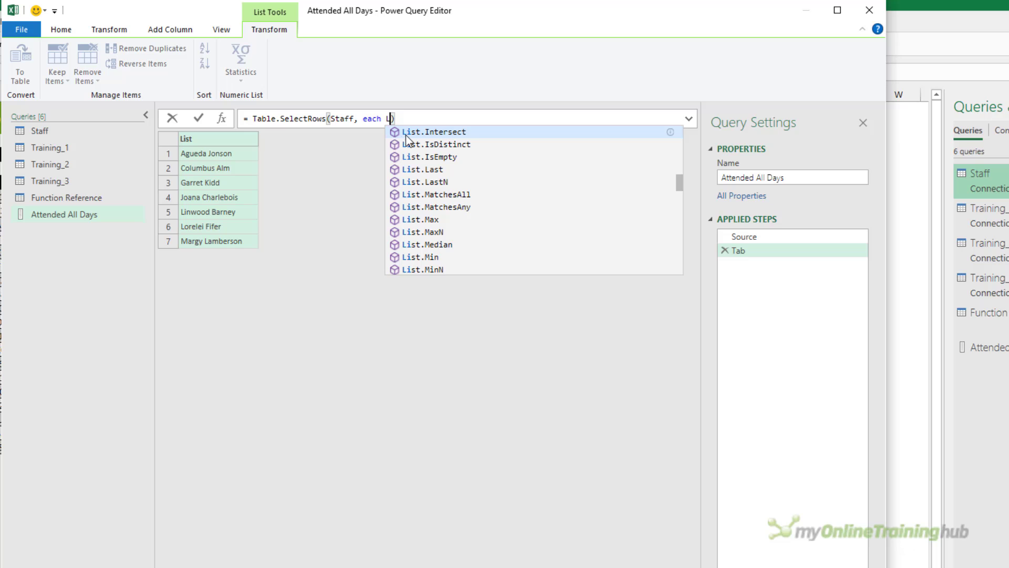
text(ist.ContainsAny({[Name)
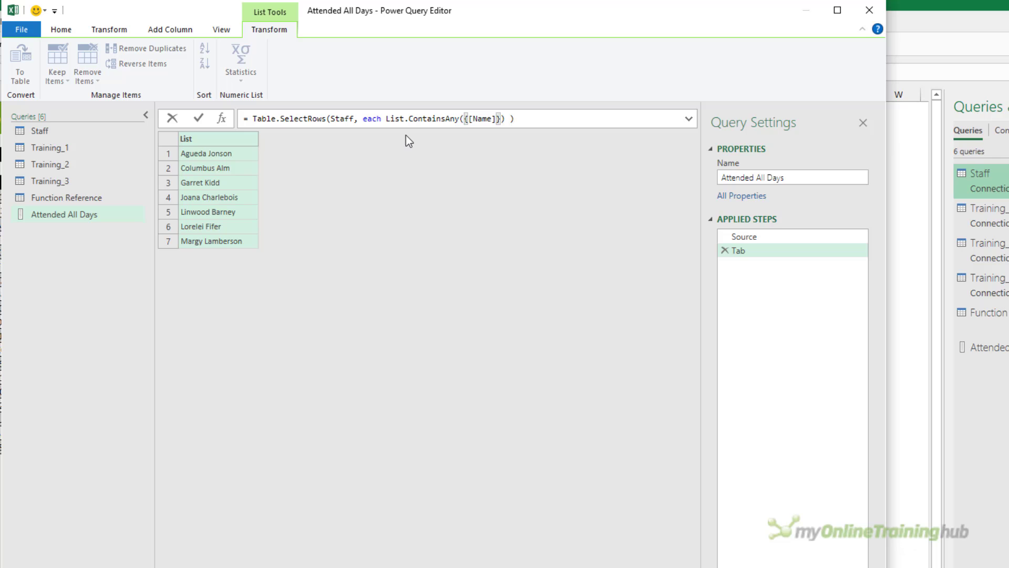
text(,)
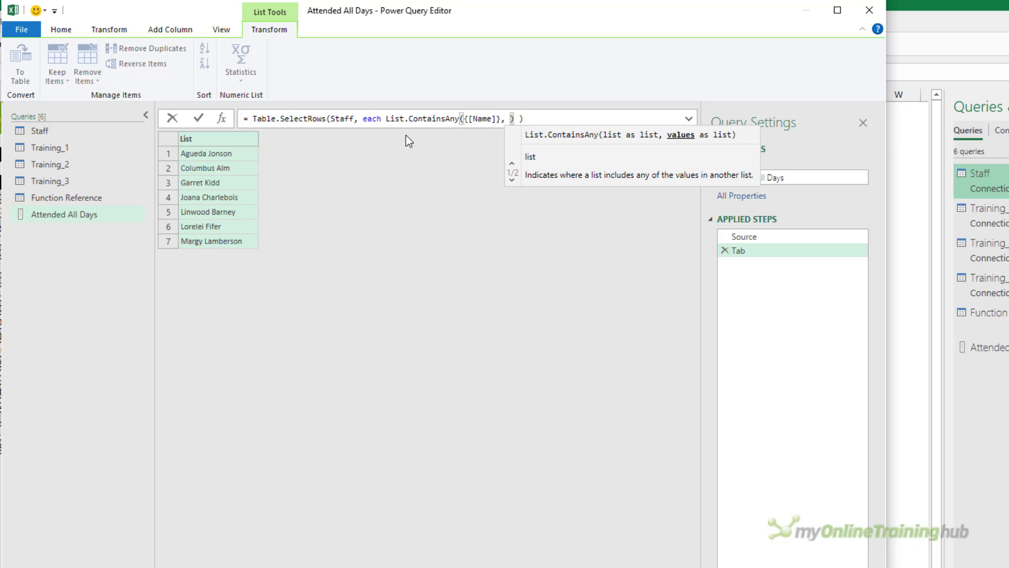
text(Source)
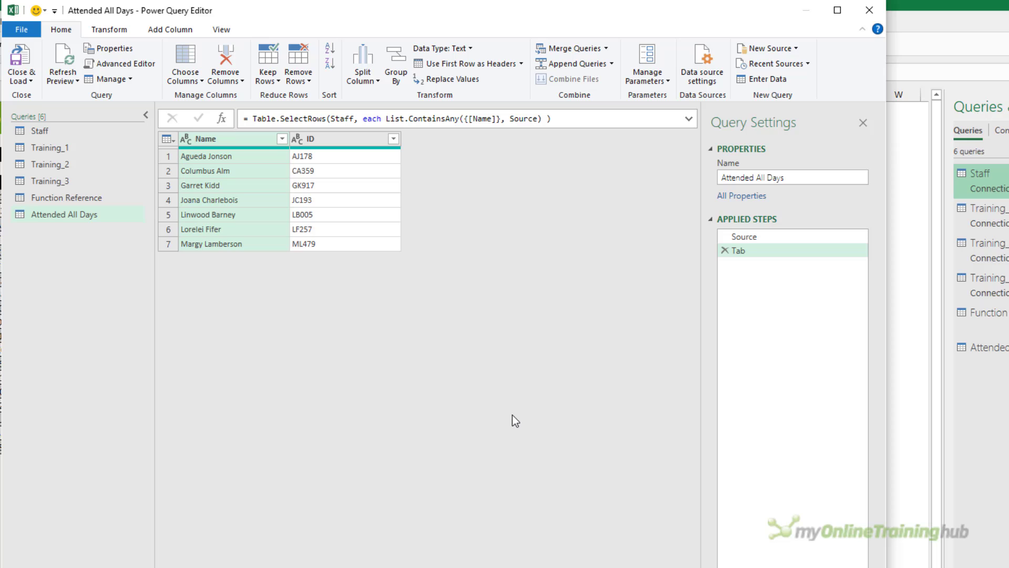
mouse_move(180, 333)
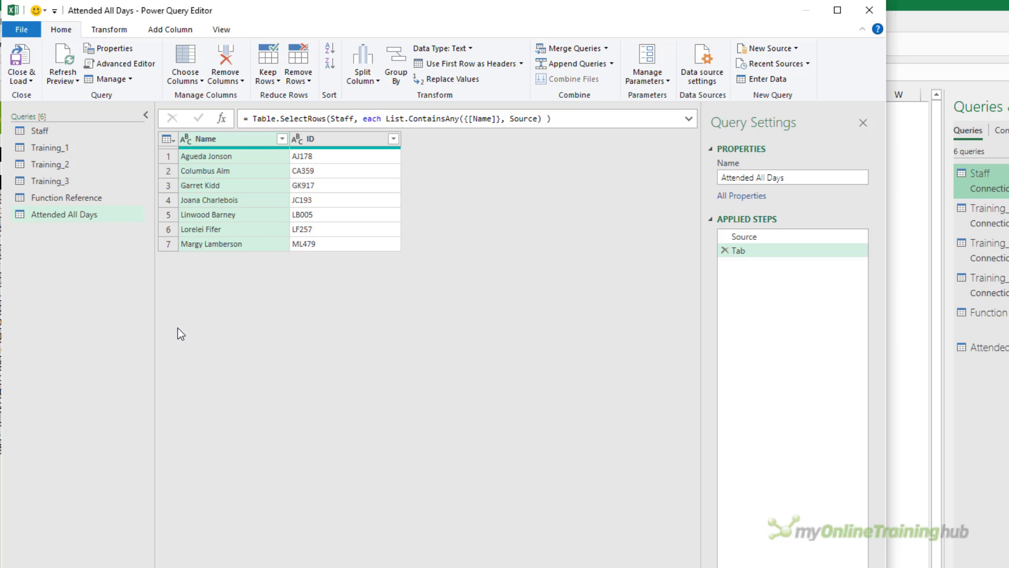
Create Attended At Least 1 Day as List.Union of the three Training name lists with Comparer.OrdinalIgnoreCase.
right_click(180, 333)
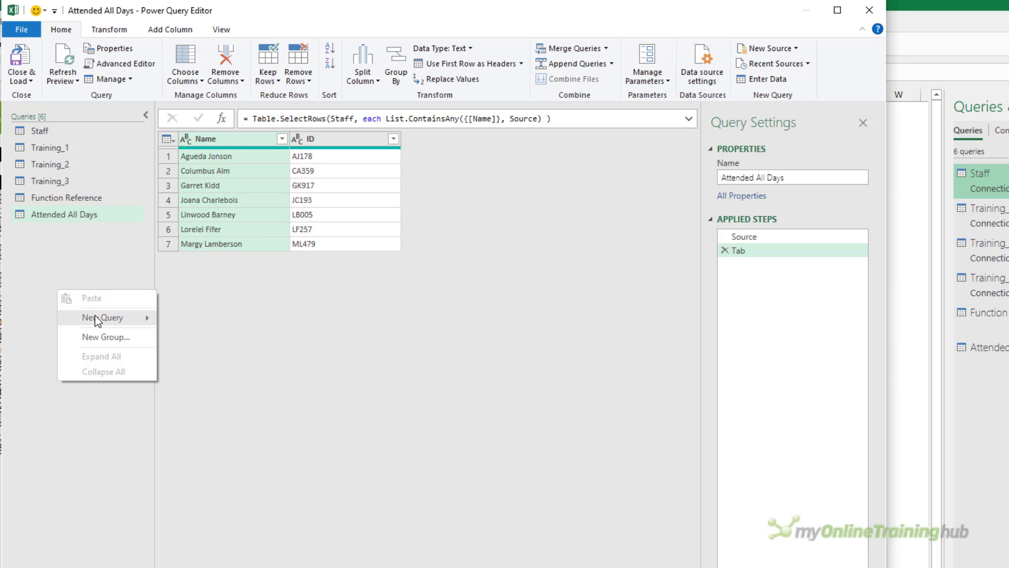
mouse_move(206, 379)
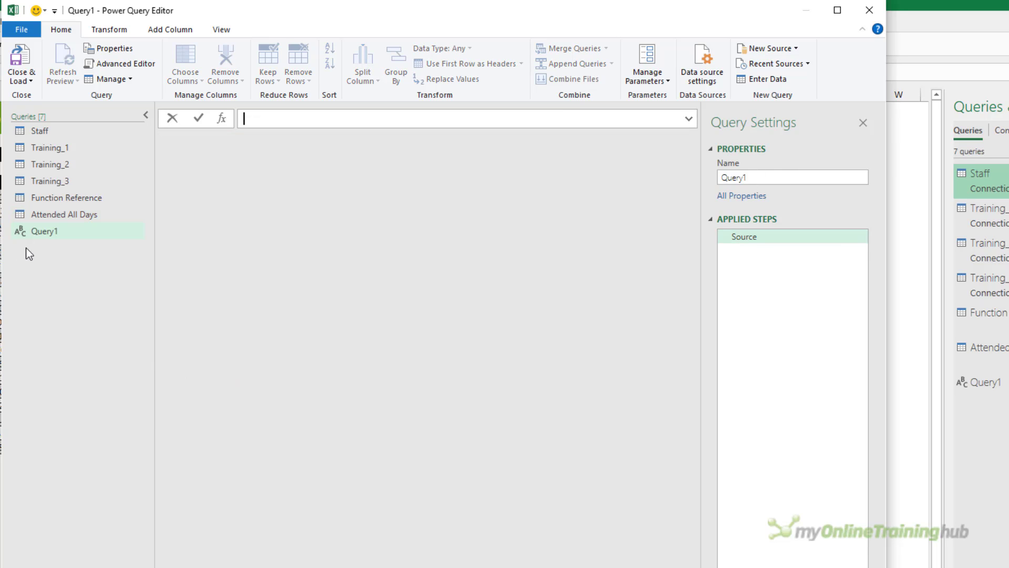
text(Attended At Least 1 Day)
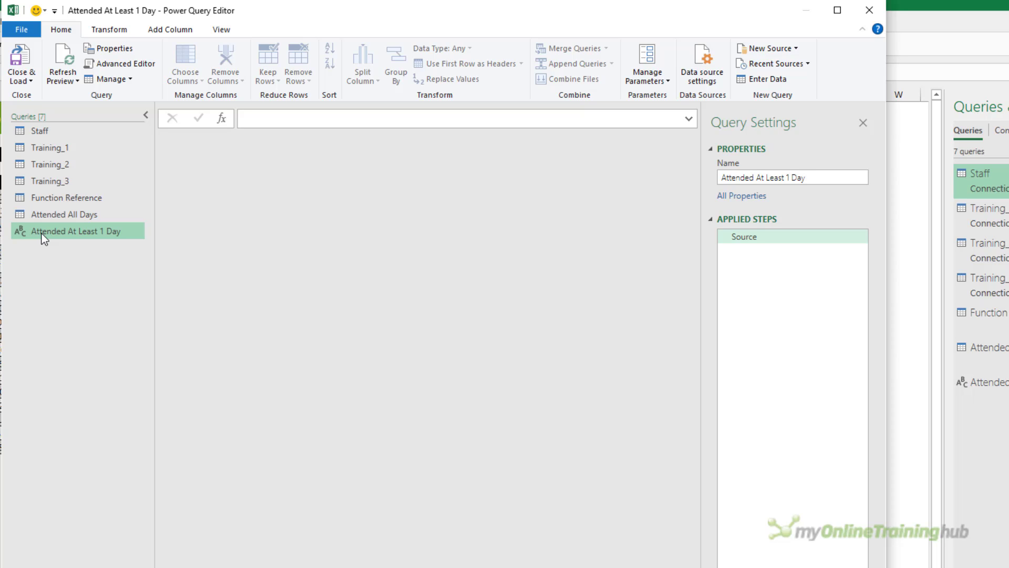
mouse_move(911, 241)
text(=)
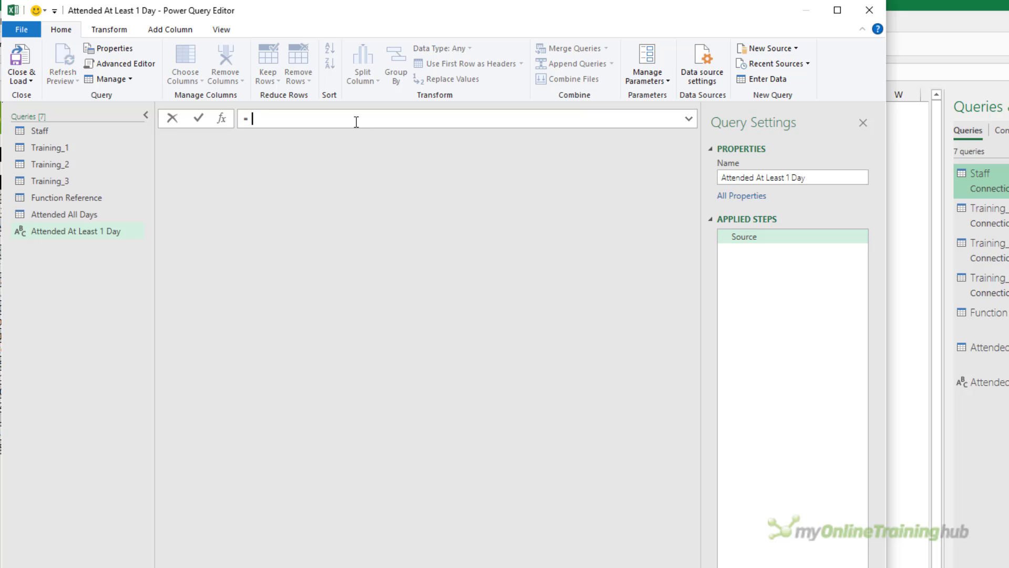
text(List.Union()
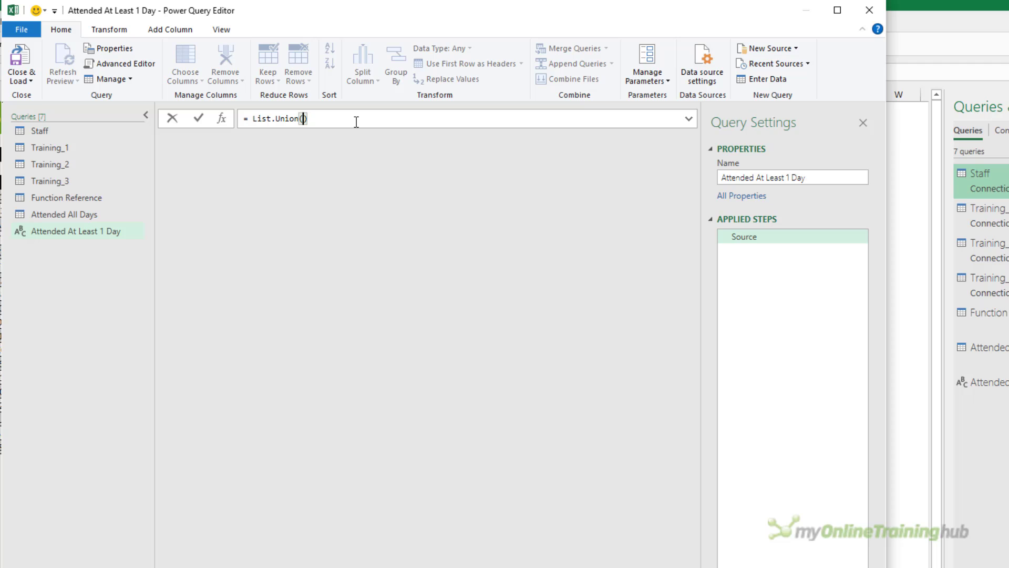
text({})
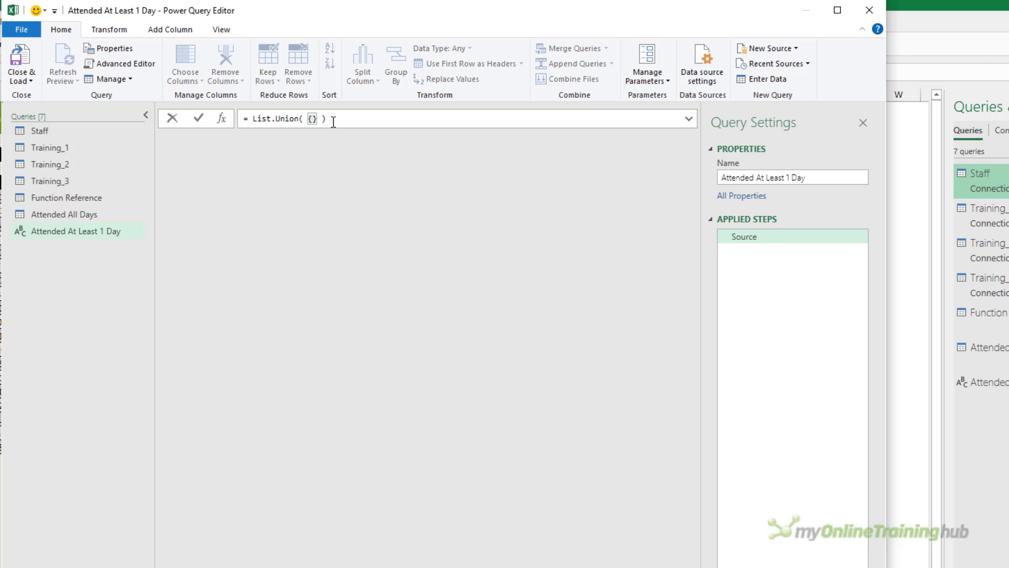
text(Training_1[Name], Training_2[Name], Training_3[Name)
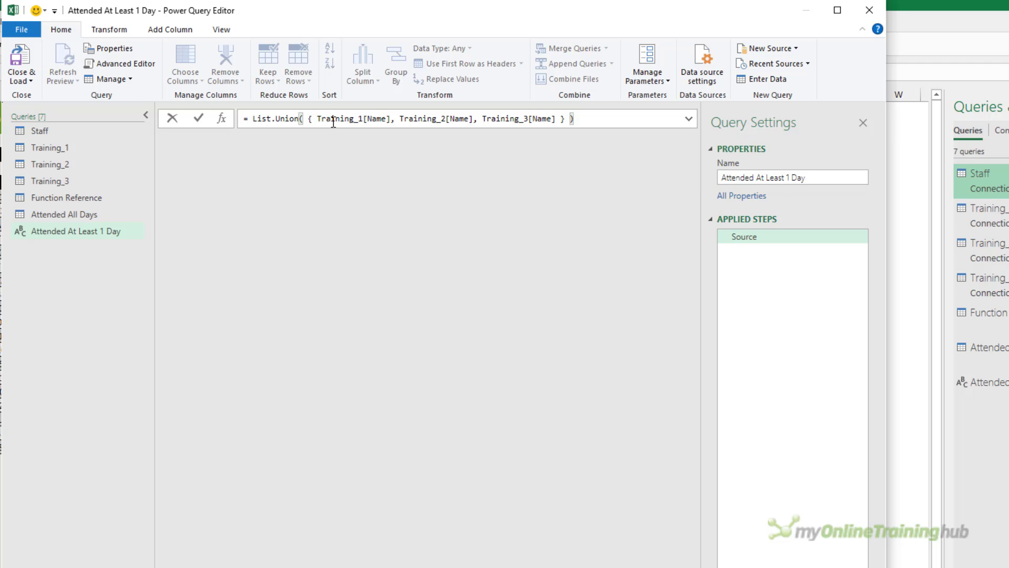
text(,)
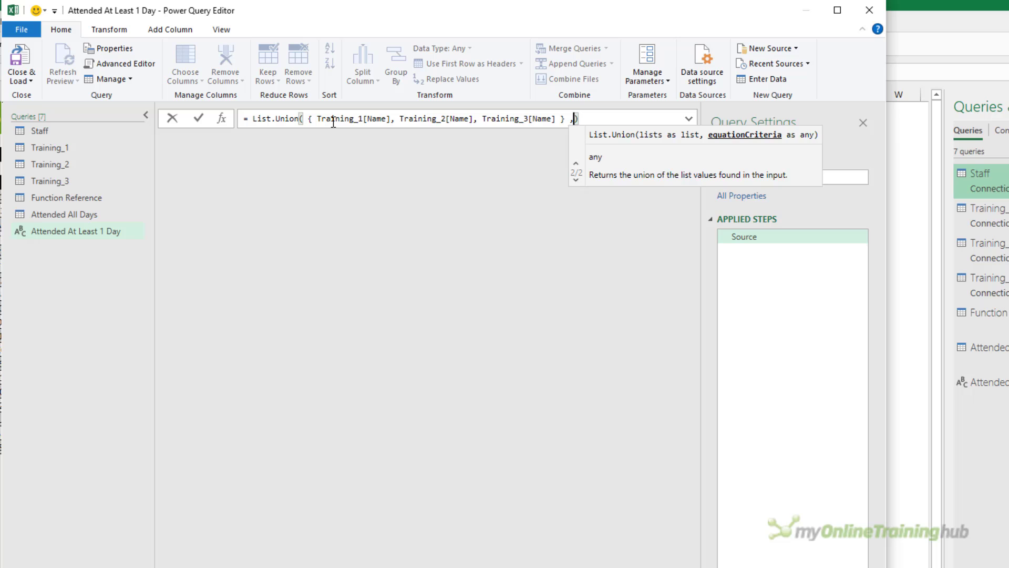
text(Comparer.OrdinalIgnoreCase))
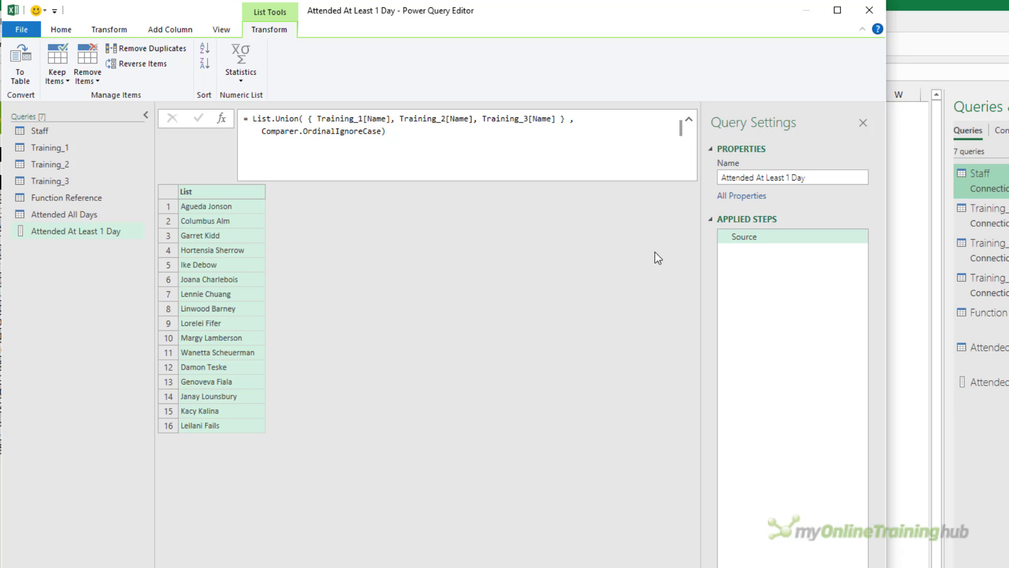
mouse_move(717, 295)
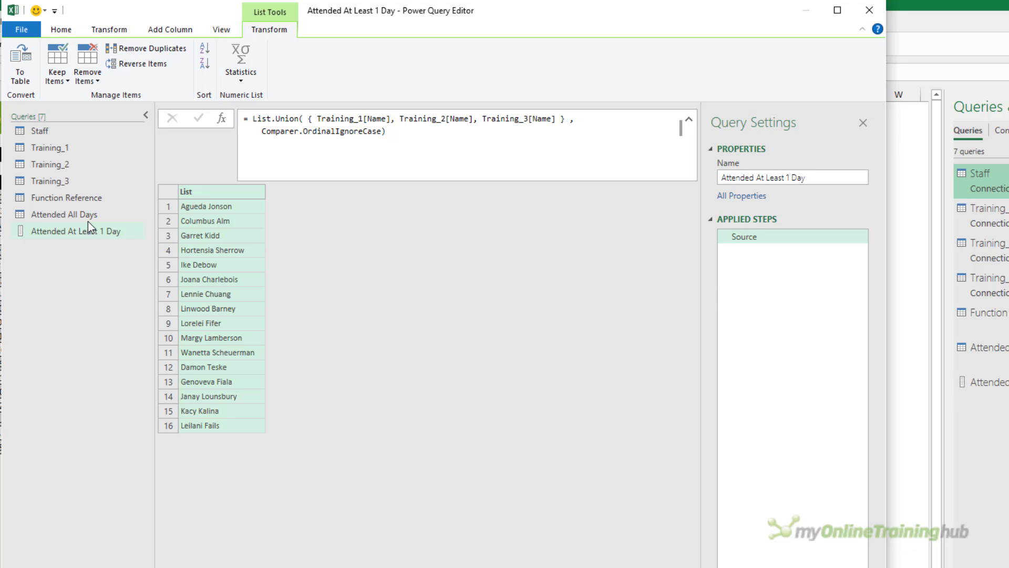
Add a Tab step to Attended At Least 1 Day keeping Staff rows whose Name is in Source.
click(64, 214)
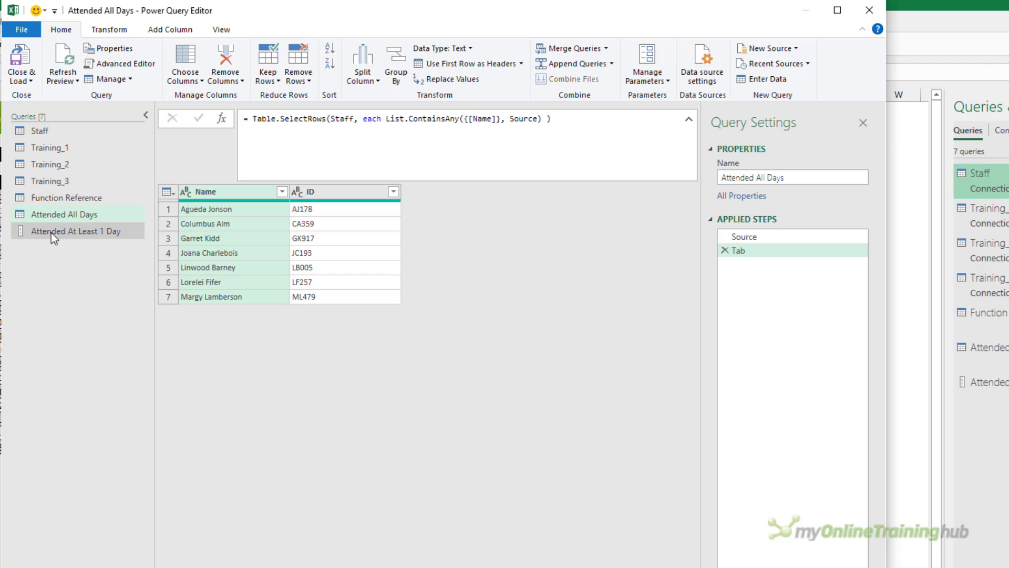
click(77, 230)
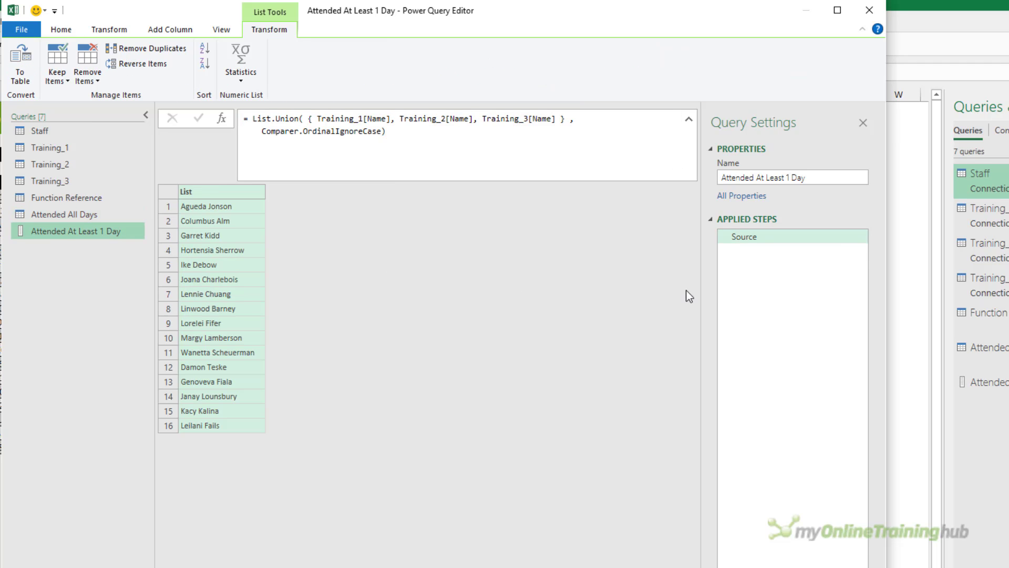
right_click(743, 236)
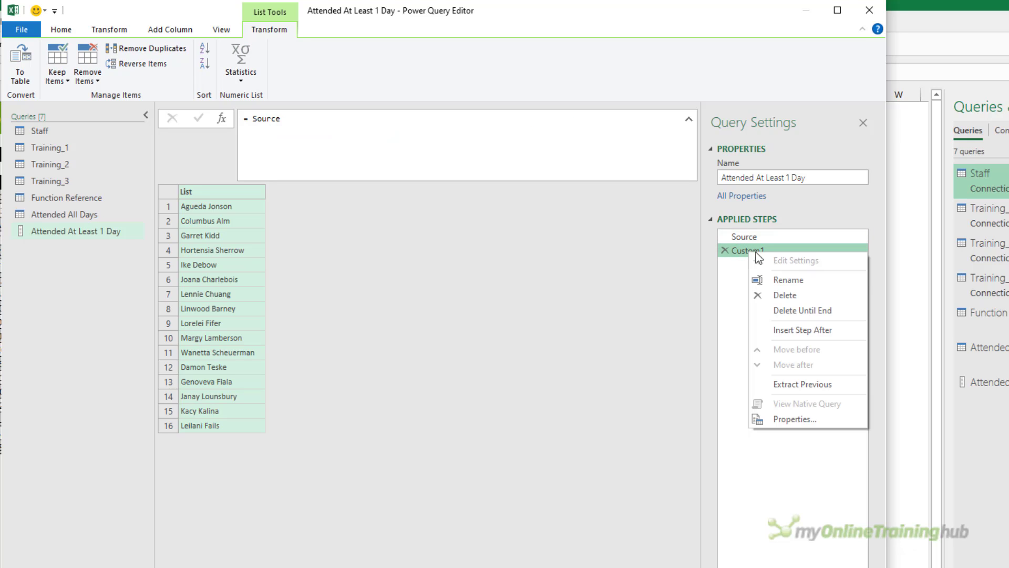
click(788, 279)
text(Tab)
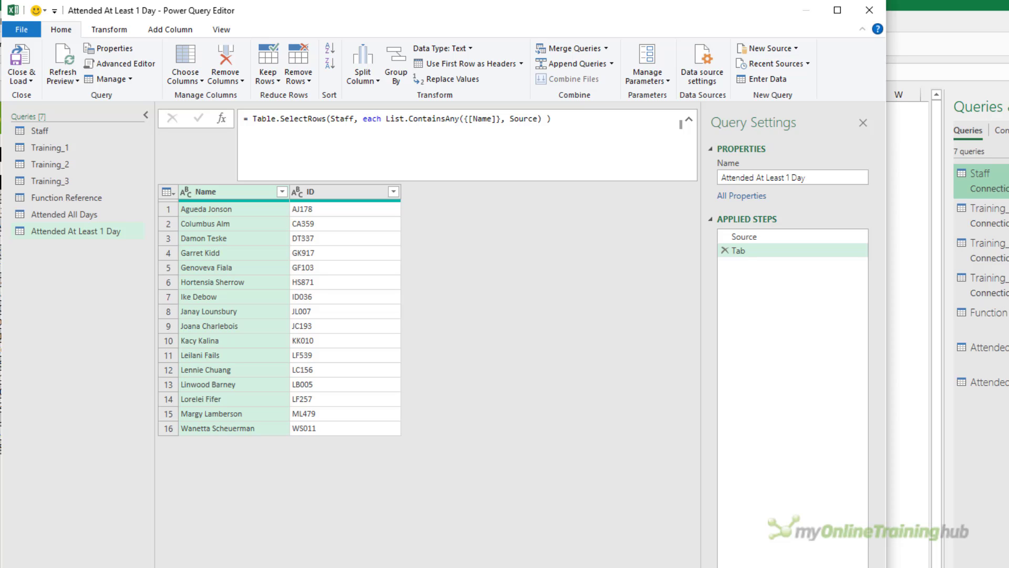
mouse_move(608, 422)
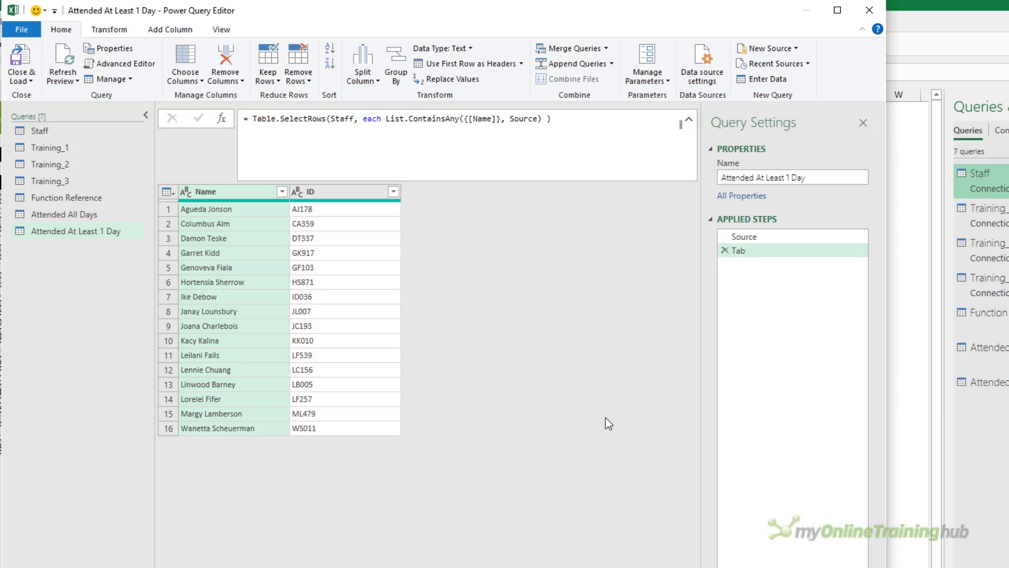
Create blank query Attended No Days: Staff names minus the union of Training_1–3 names.
right_click(76, 377)
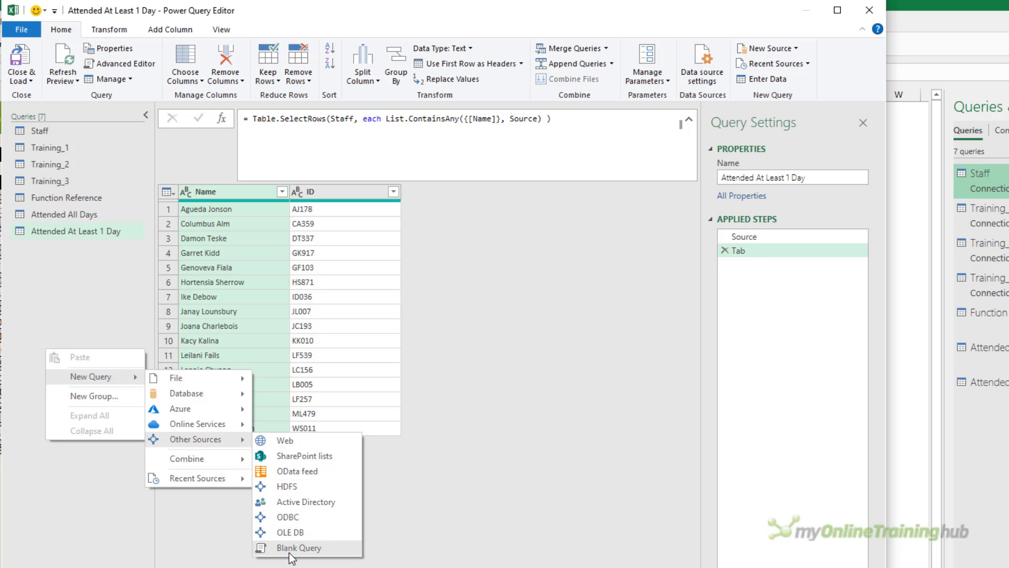
click(299, 548)
text(= List.Difference( Staff[Nam)
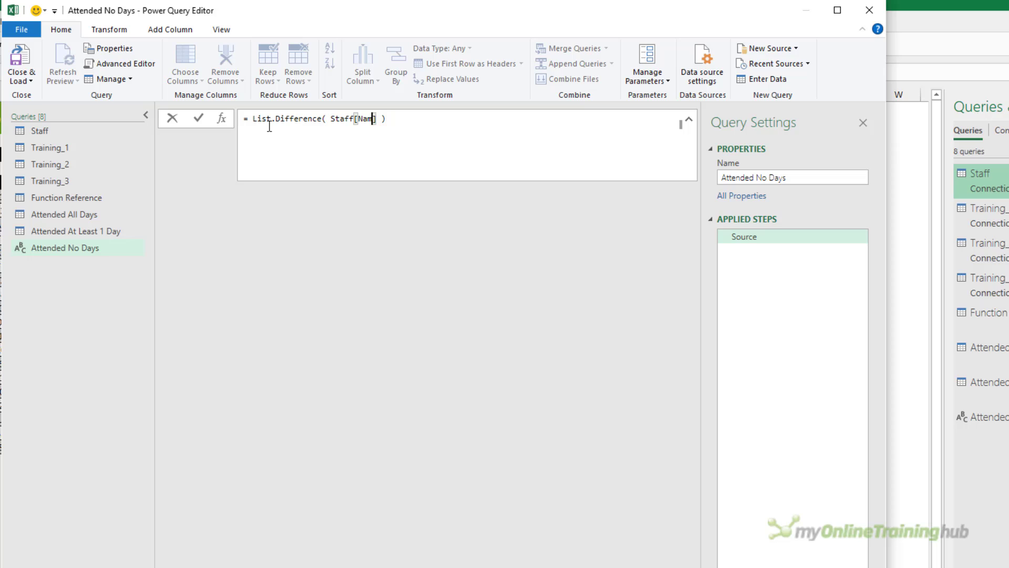
text(,)
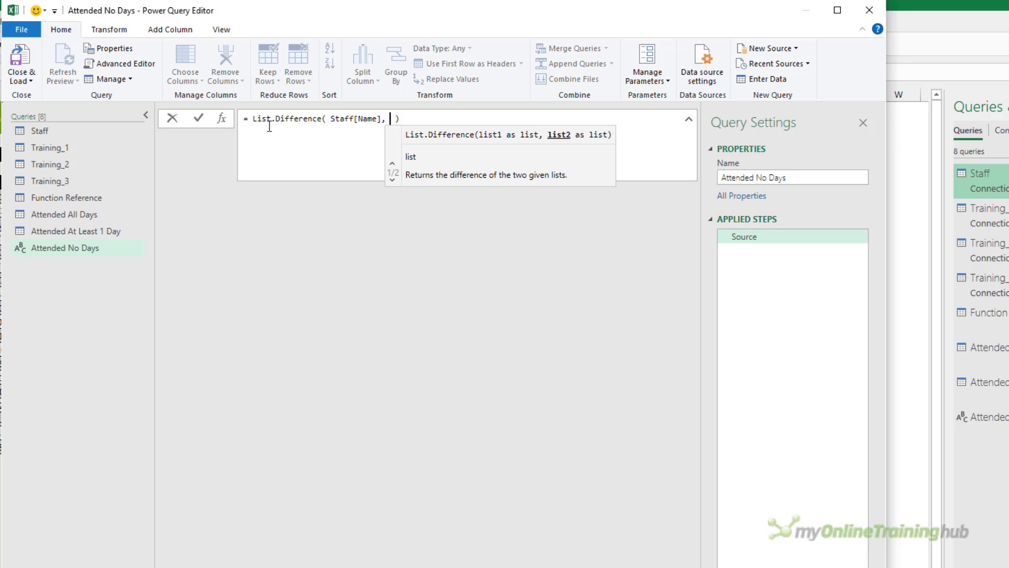
text(List.Union( { Training_1[Name], Training_2[Name], Training_3[Name] } , Comparer.OrdinalIgnoreCase ))
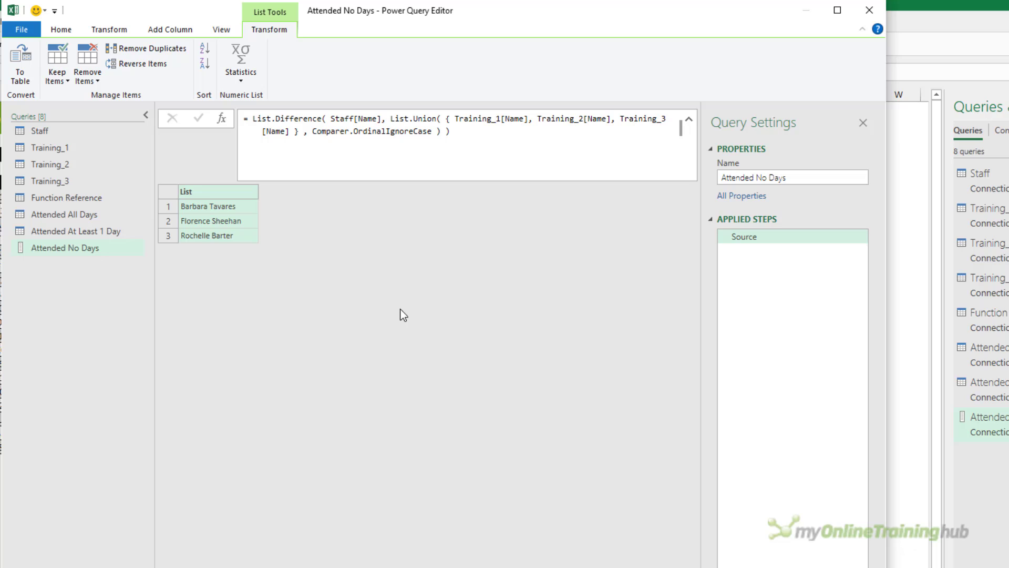
mouse_move(265, 315)
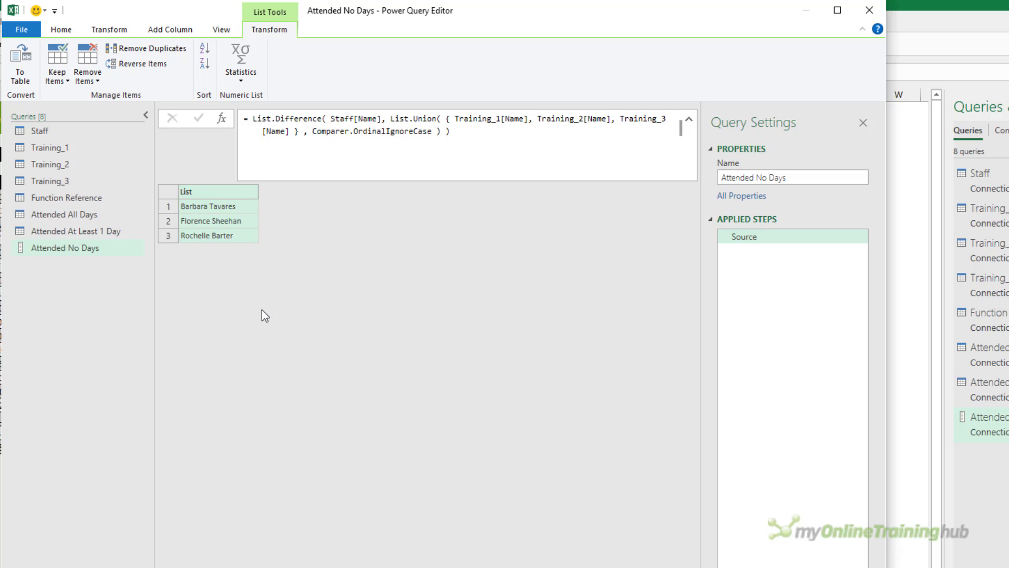
mouse_move(170, 264)
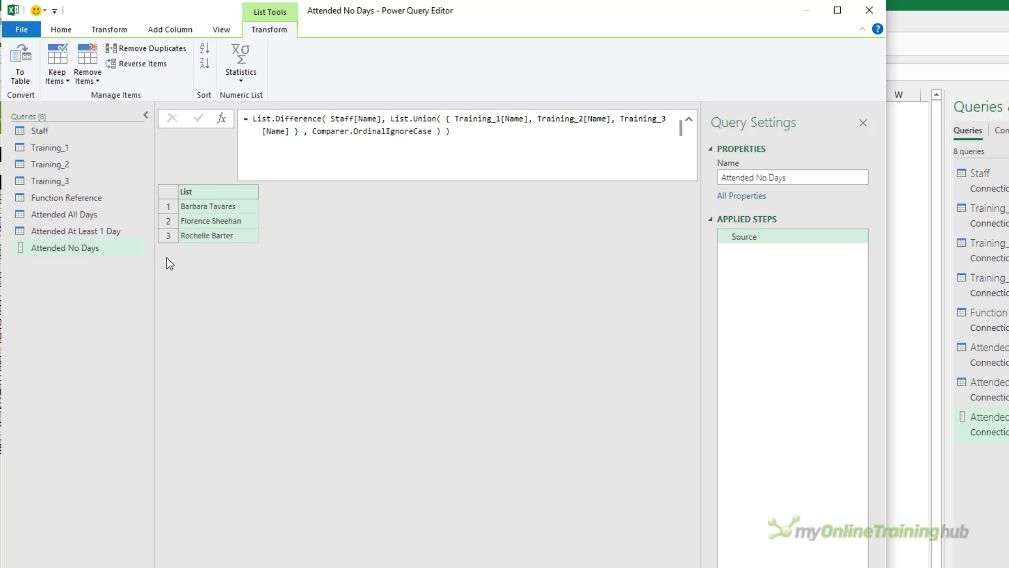
click(75, 230)
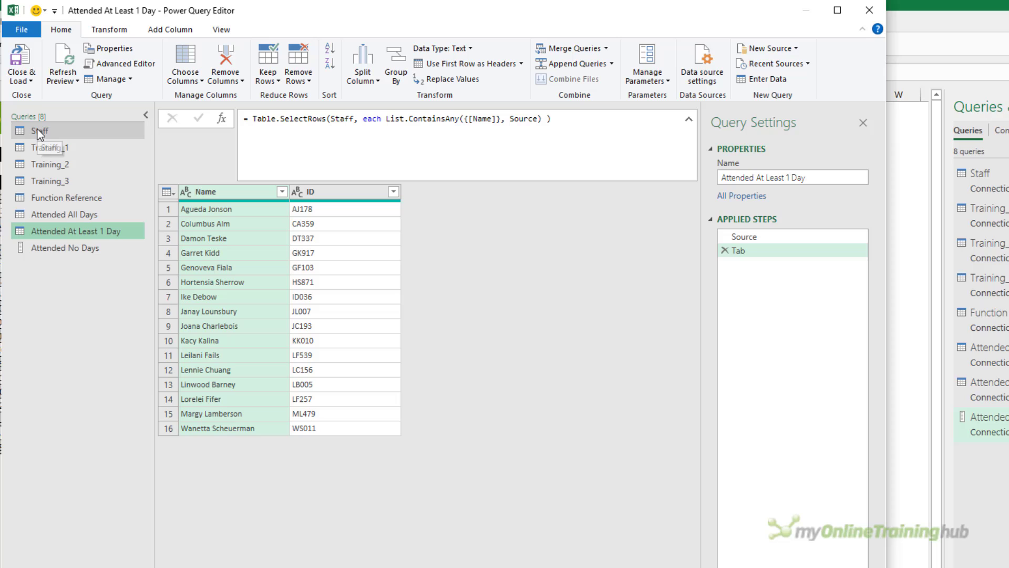
View the full 19-name Staff table, then return to Attended No Days.
click(39, 131)
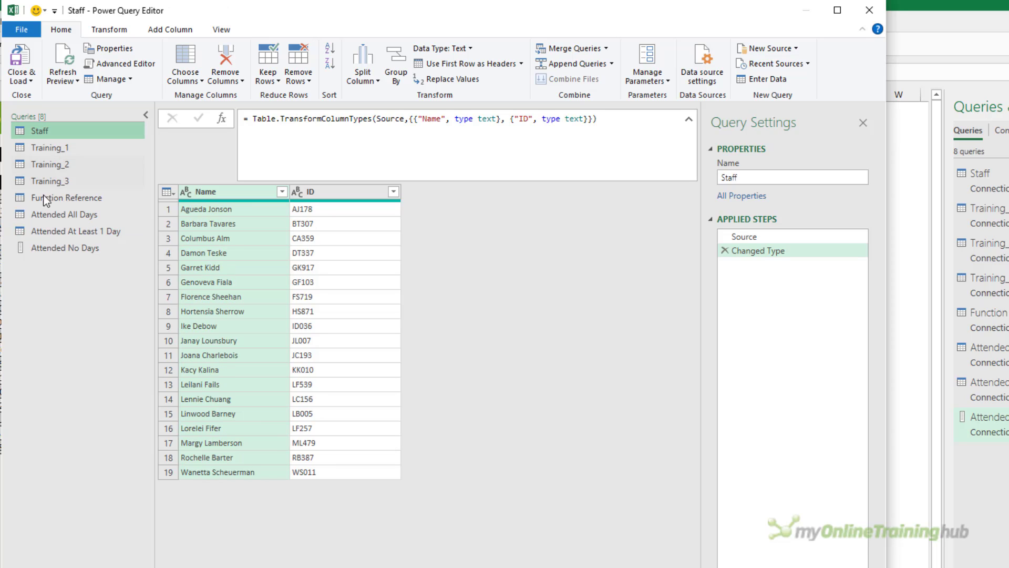
click(64, 247)
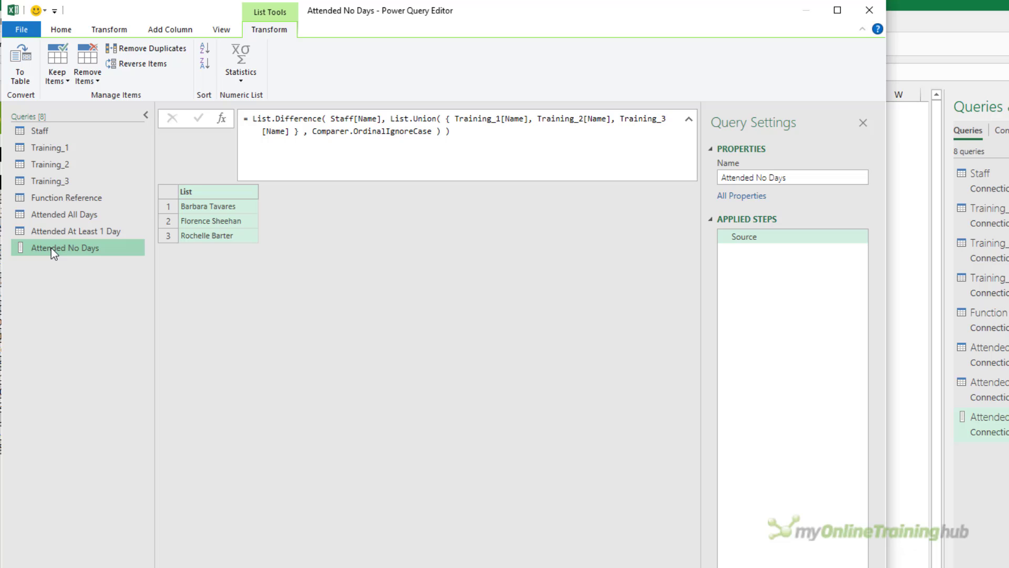
mouse_move(57, 257)
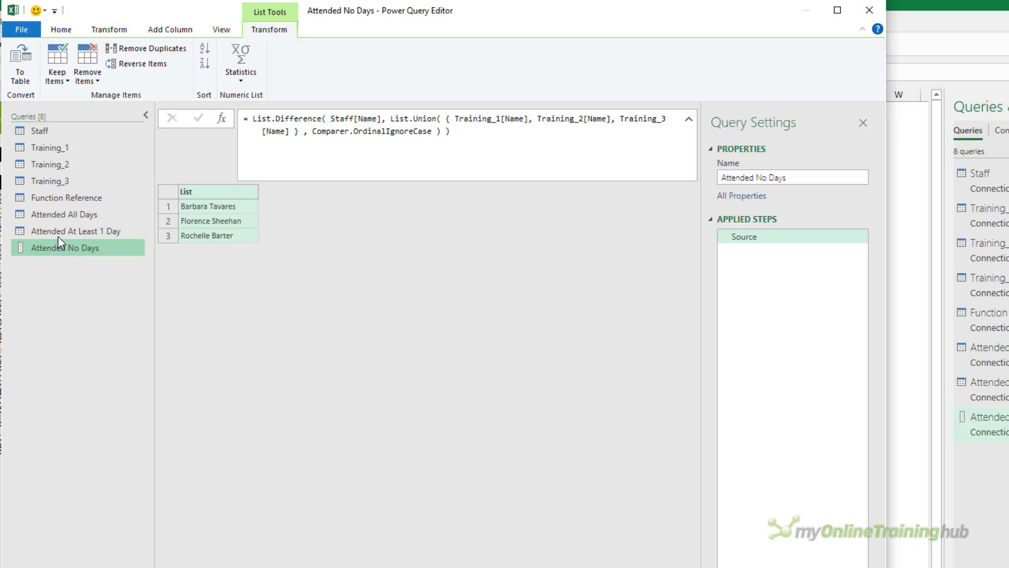
Add a custom step named Tab after Source in the Attended No Days query.
click(76, 230)
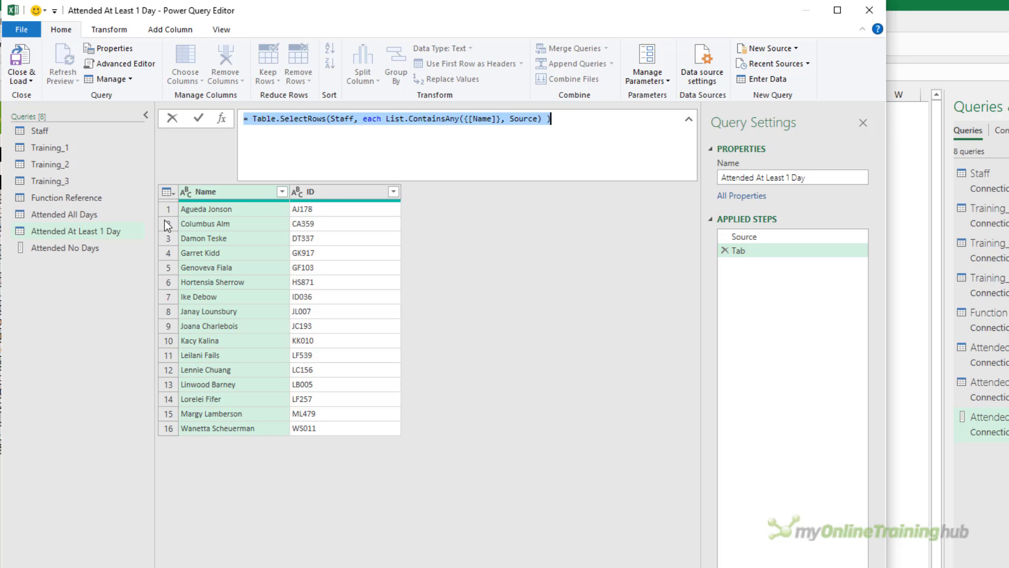
click(64, 247)
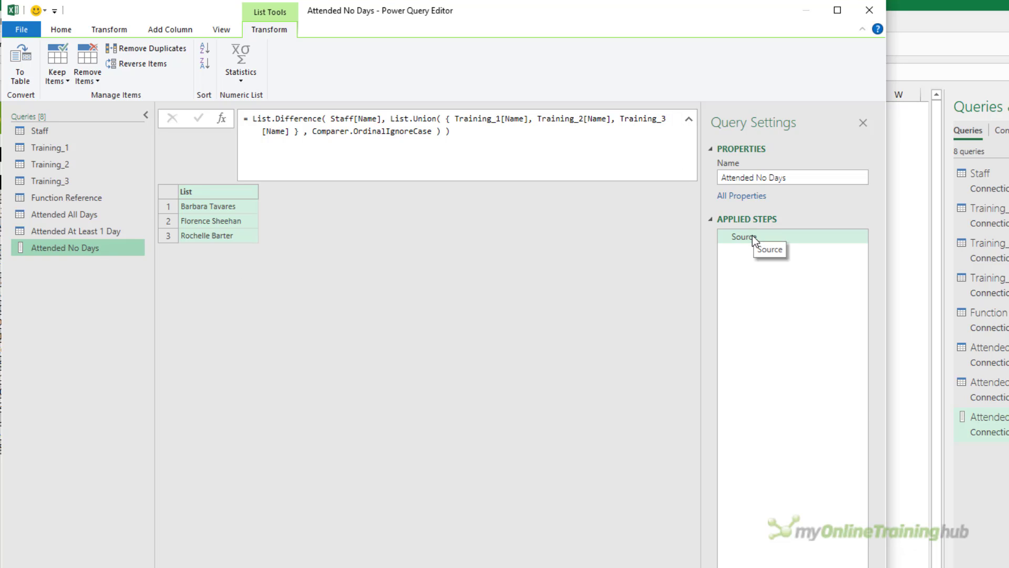
click(747, 250)
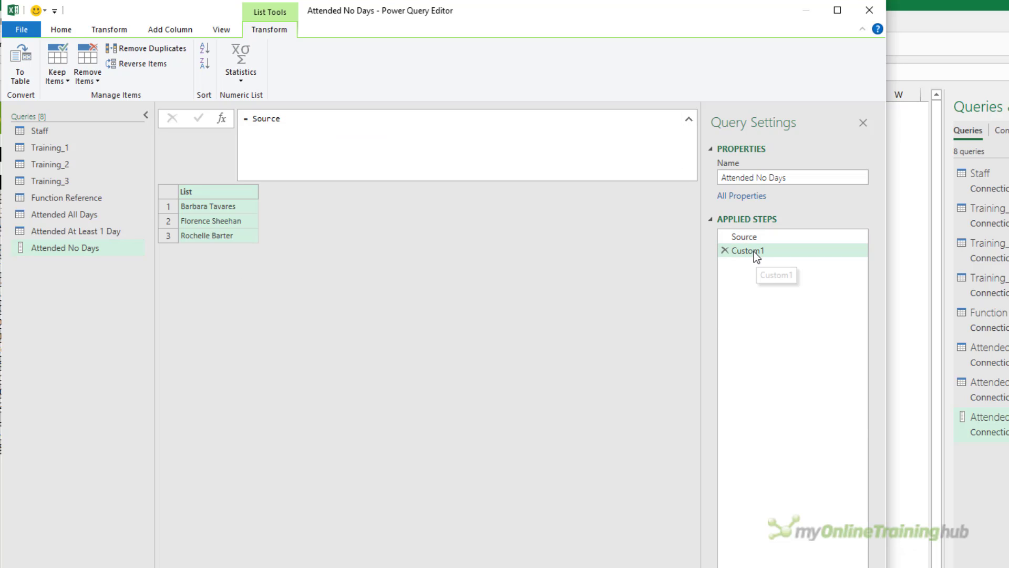
double_click(749, 249)
text(Tab)
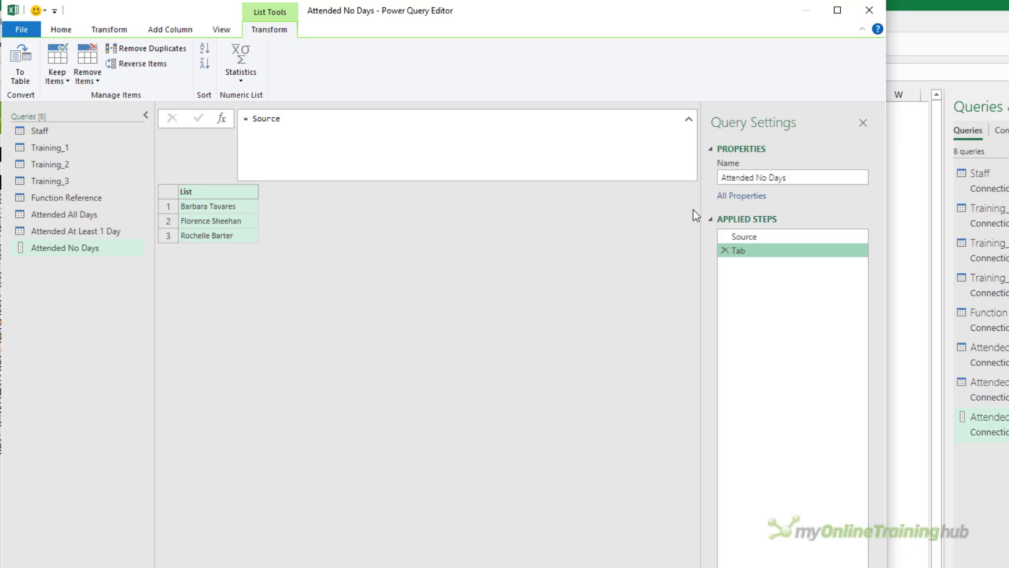
click(266, 118)
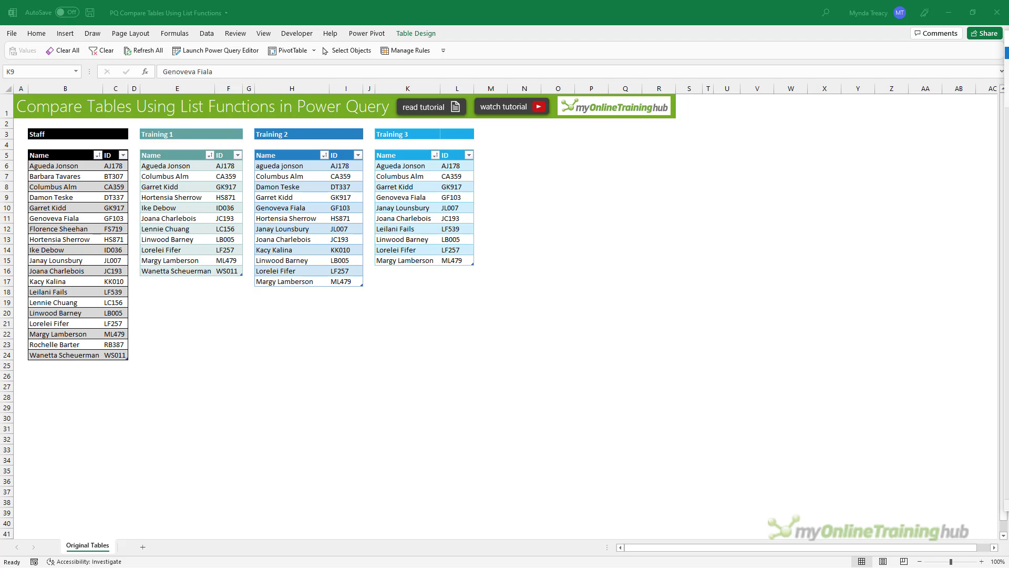
Launch Power Query Editor to view the 11 completed queries grouped in folders.
click(219, 50)
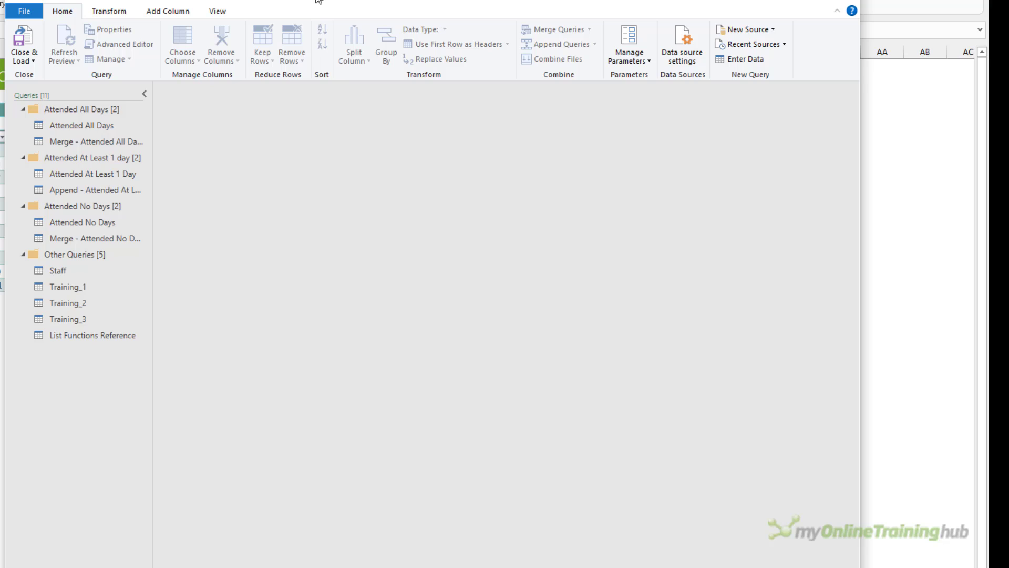